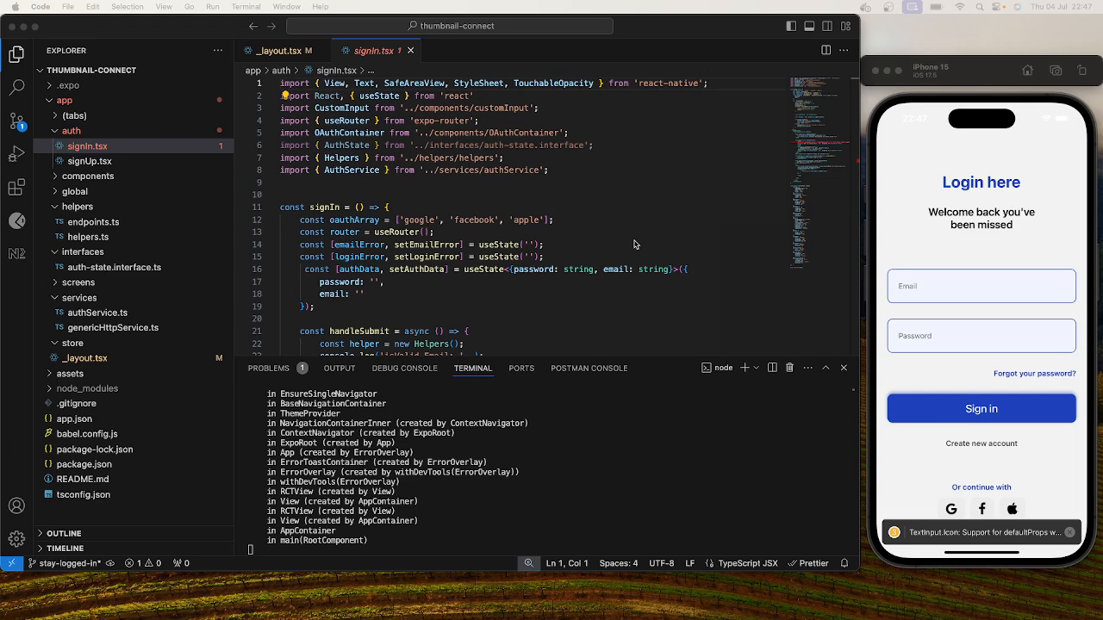
{"action": "mouse_move", "coordinate": [551, 113]}
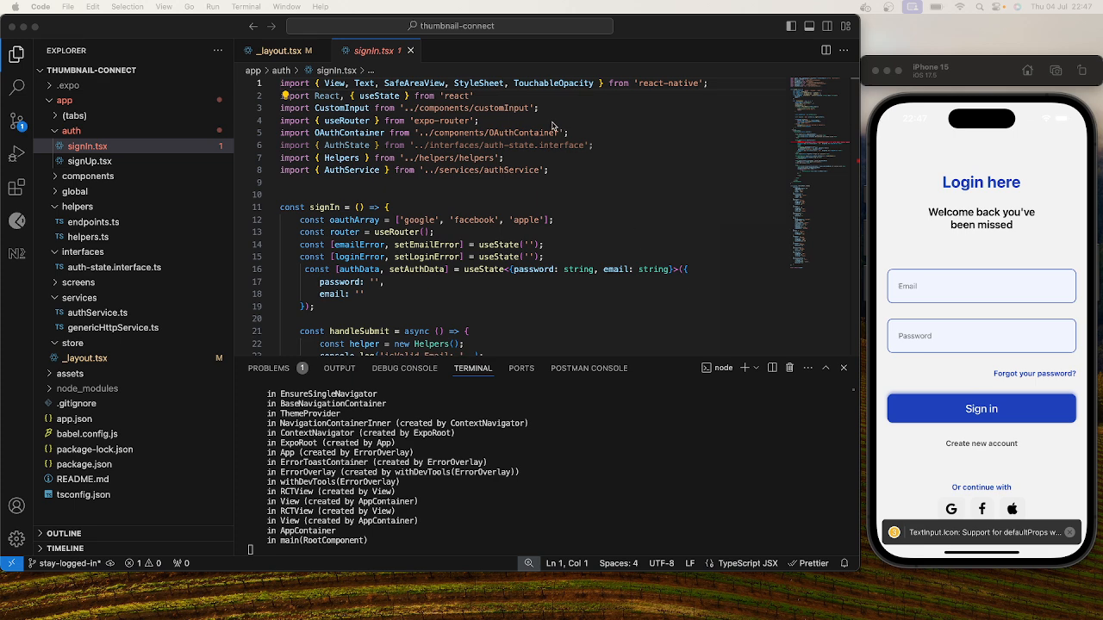
{"action": "left_click", "coordinate": [981, 286]}
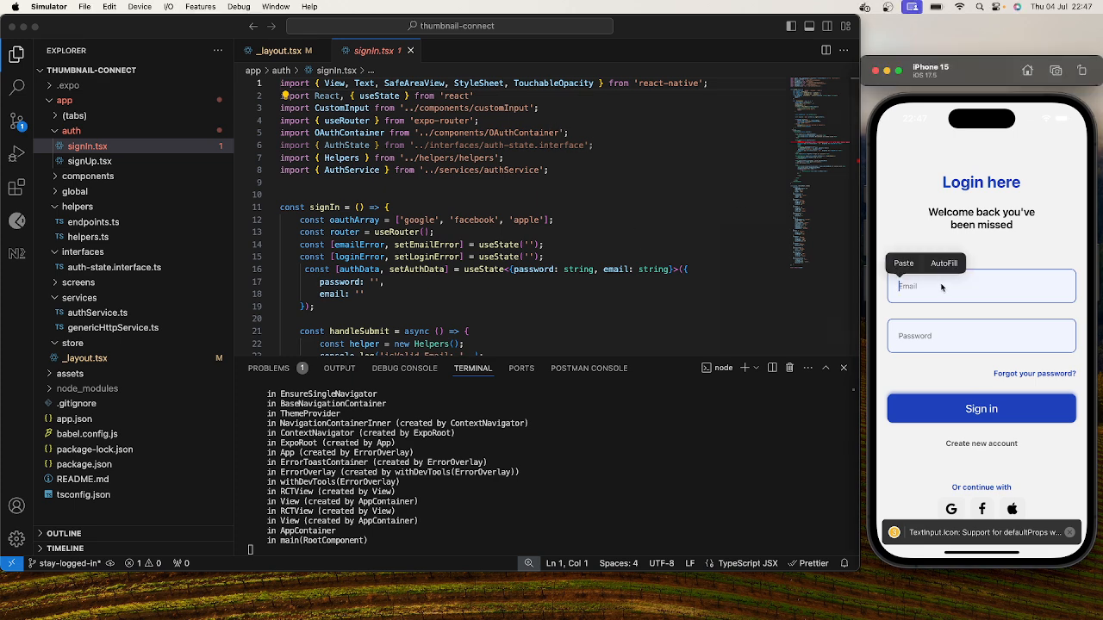
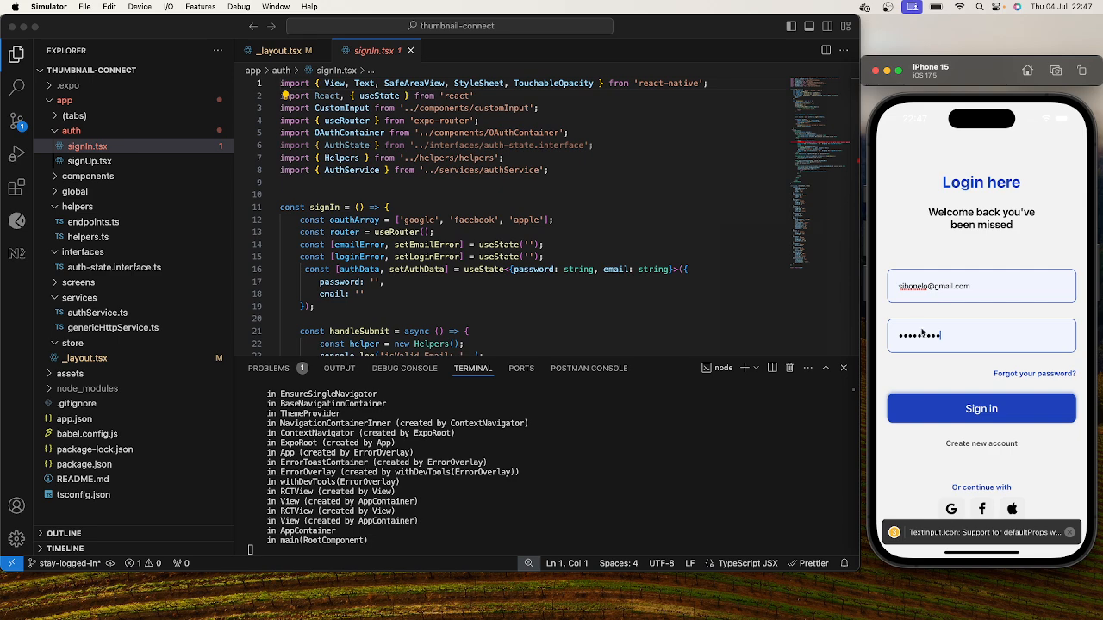
{"action": "left_click", "coordinate": [981, 407]}
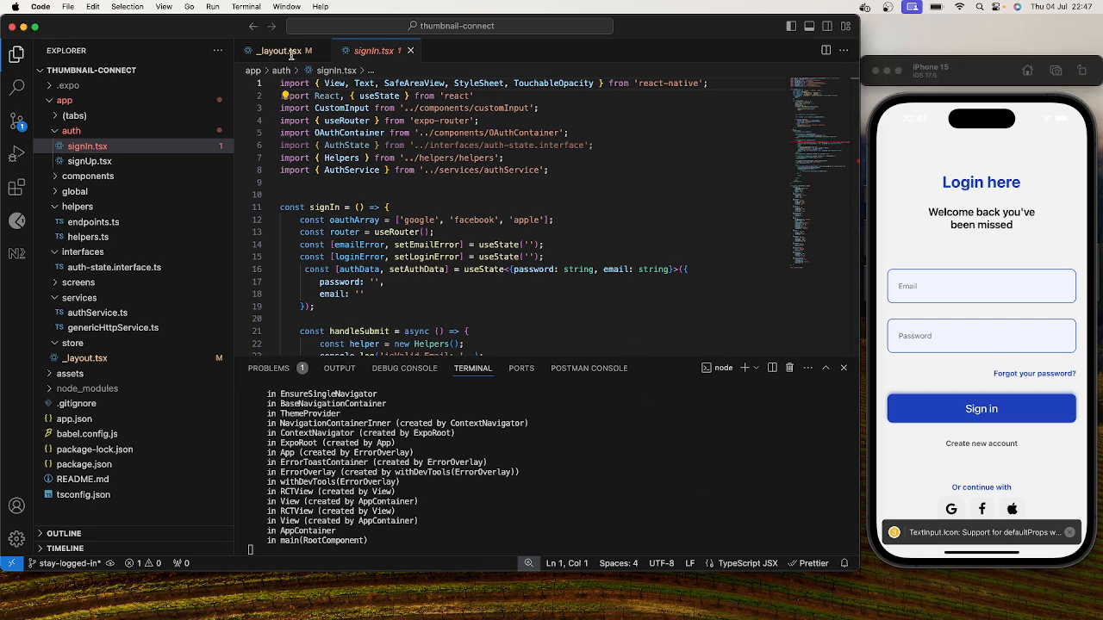
Add const authService = new AuthService() under useRouter in _layout.tsx, auto-importing AuthService.
{"action": "left_click", "coordinate": [279, 50]}
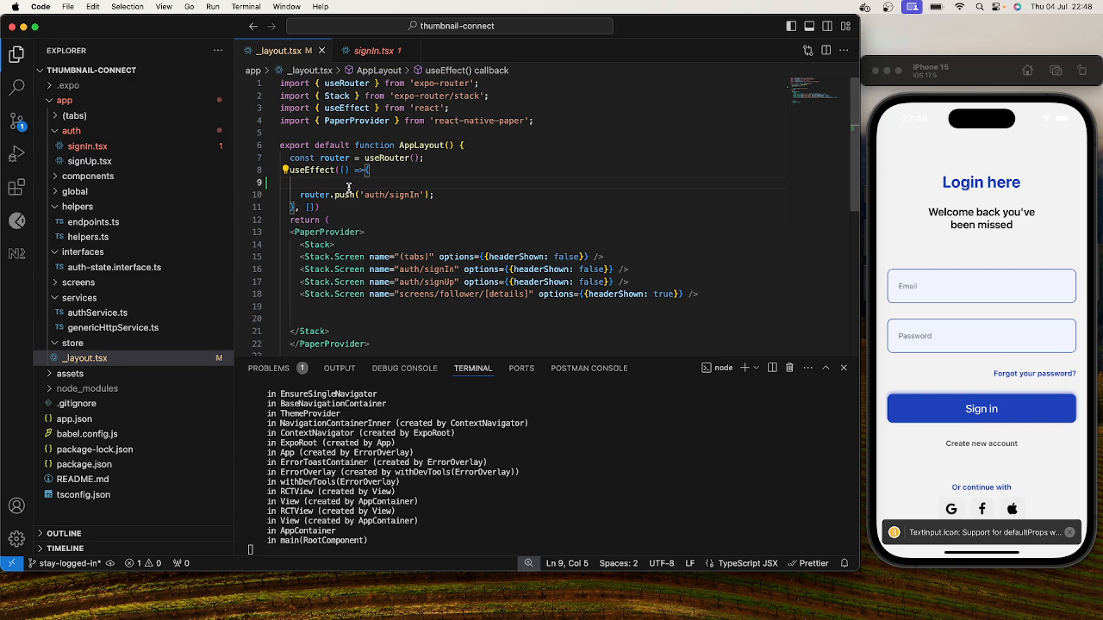
{"action": "left_click", "coordinate": [457, 157]}
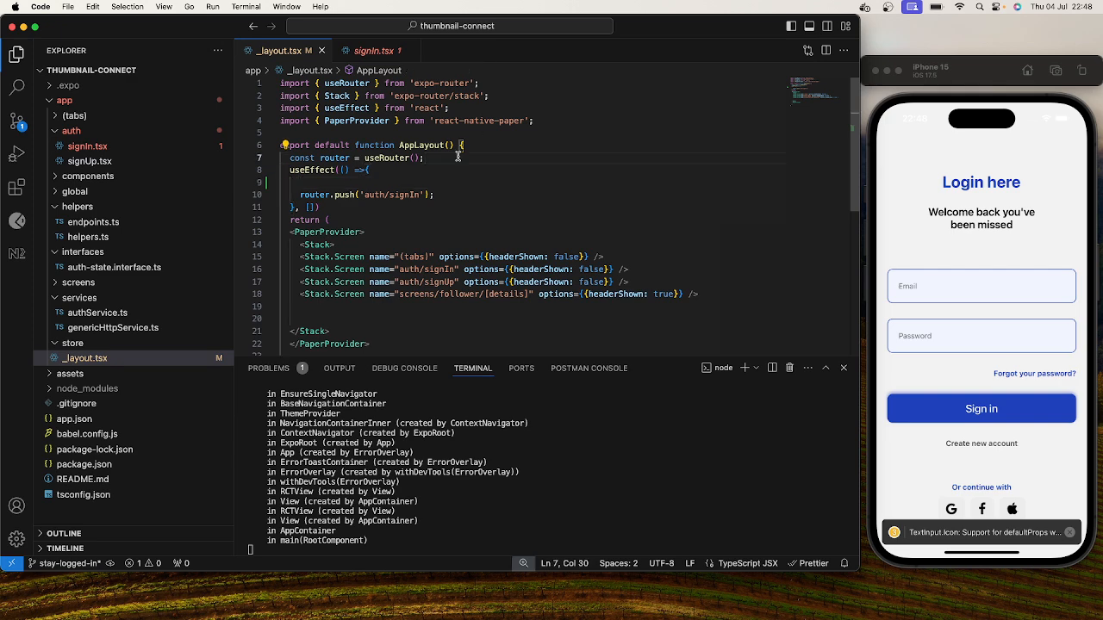
{"action": "type", "text": "const"}
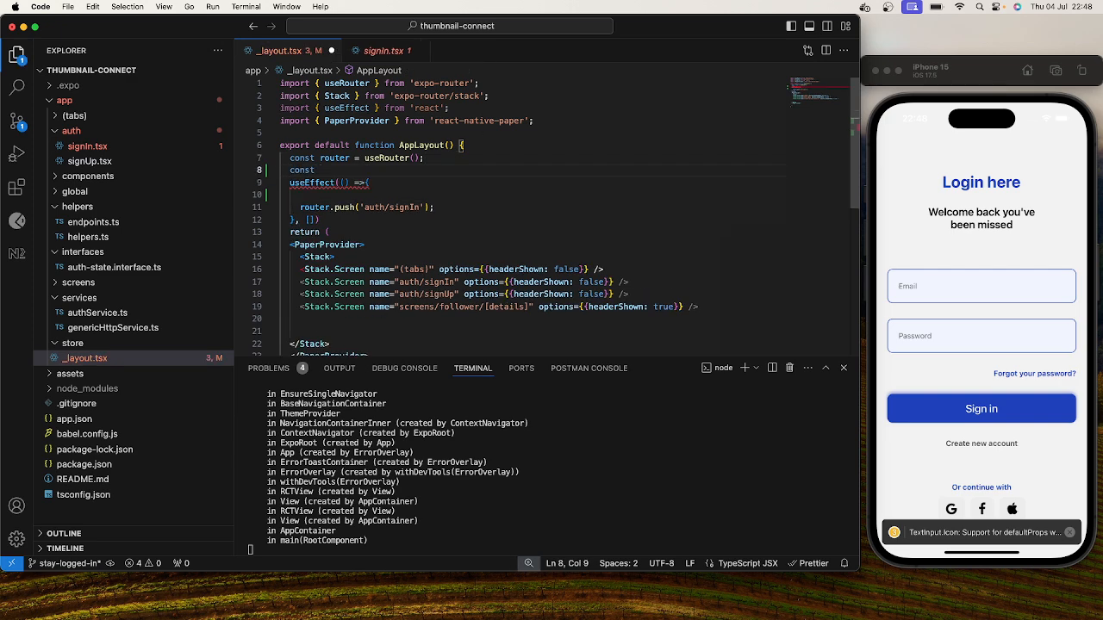
{"action": "type", "text": "authService = new Aut"}
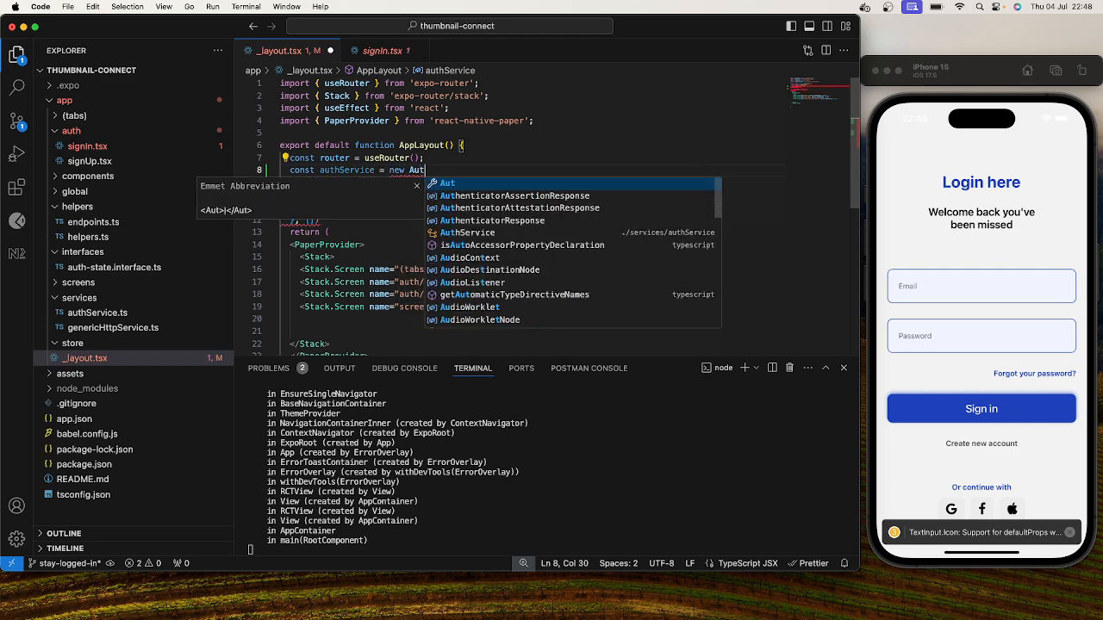
{"action": "type", "text": "hService("}
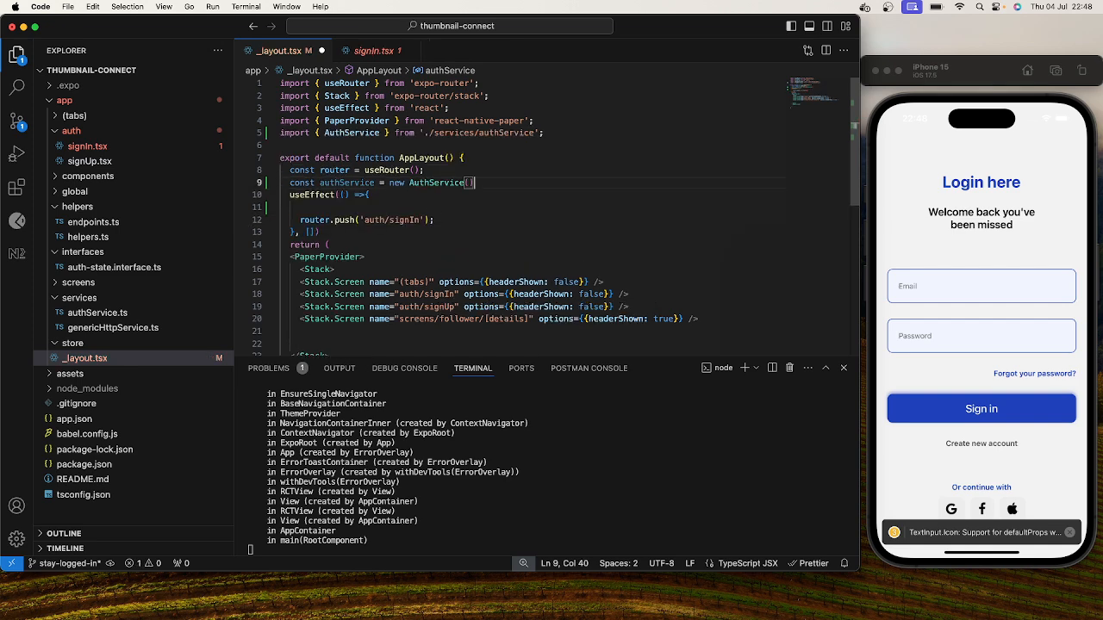
Open authService.ts and scroll through its setUser, getUser and logout methods.
{"action": "left_click", "coordinate": [97, 312]}
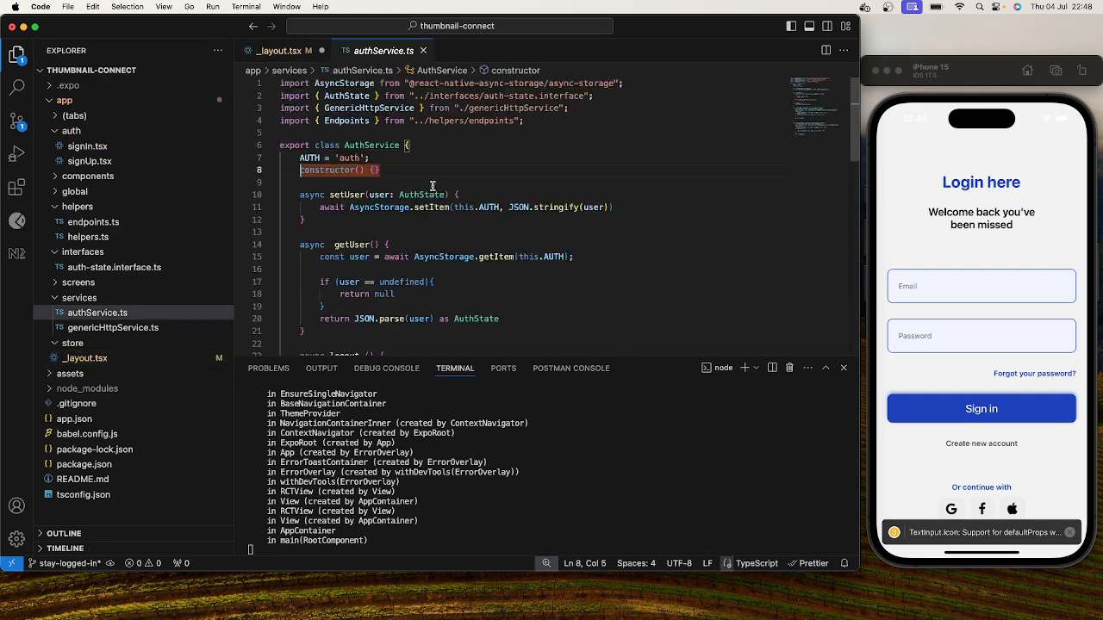
{"action": "scroll", "scroll_direction": "down", "scroll_amount": 3}
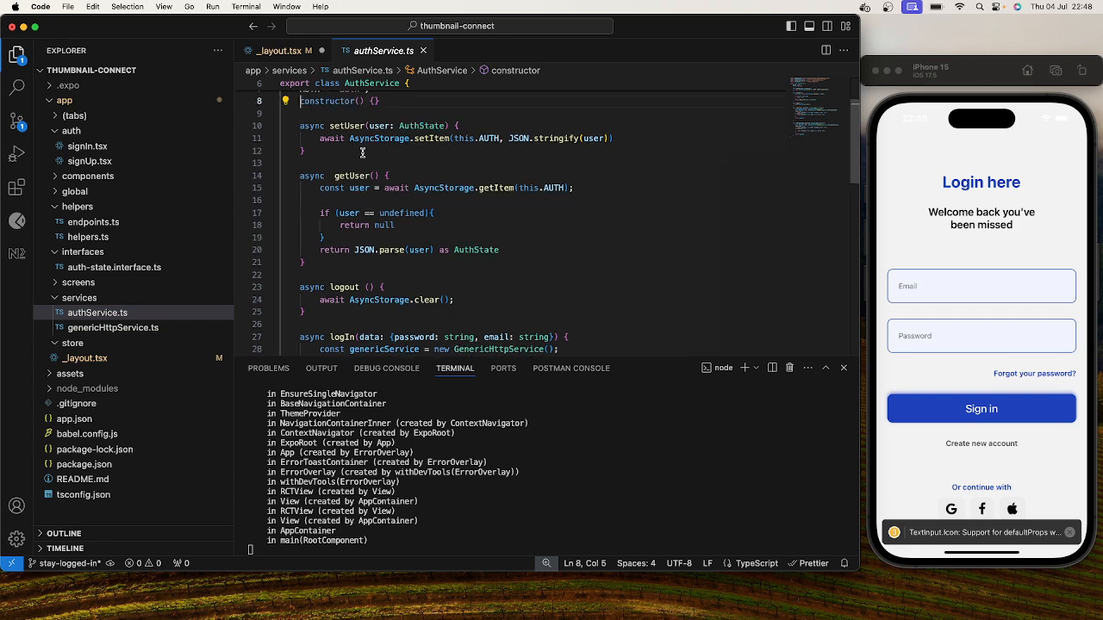
{"action": "mouse_move", "coordinate": [546, 149]}
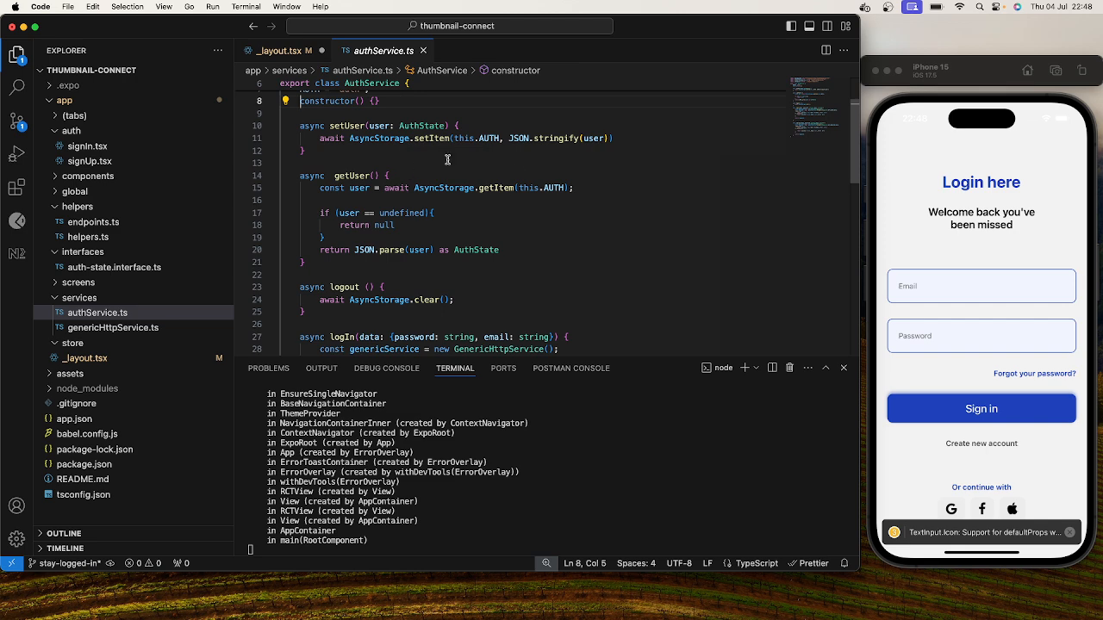
{"action": "mouse_move", "coordinate": [379, 137]}
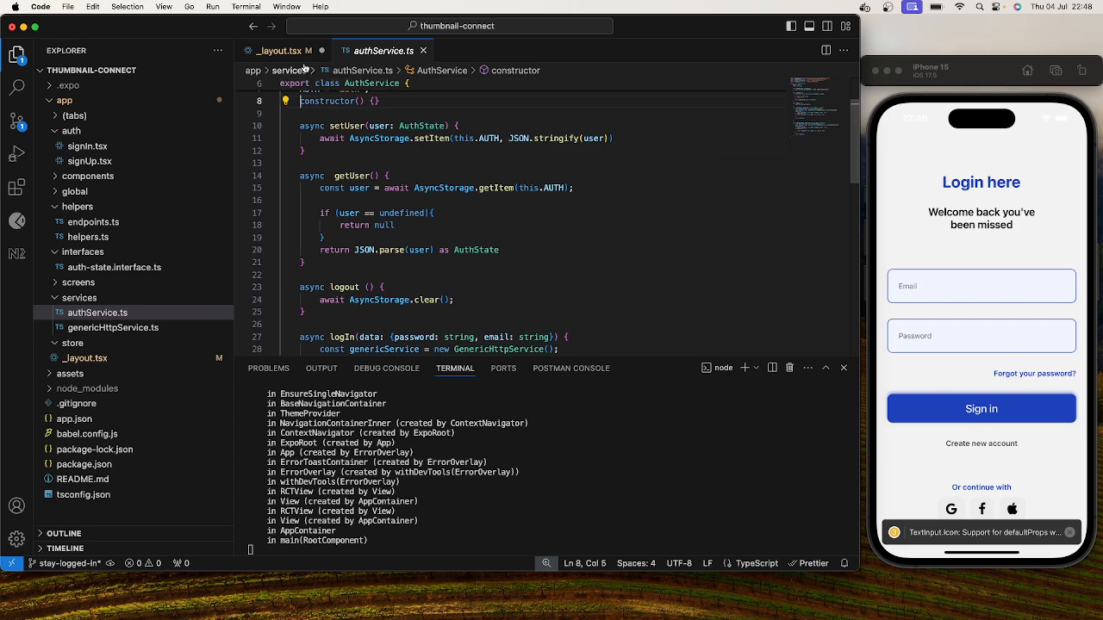
In useEffect, call authService.getUser() with a then callback and a catch that logs errors.
{"action": "left_click", "coordinate": [280, 50]}
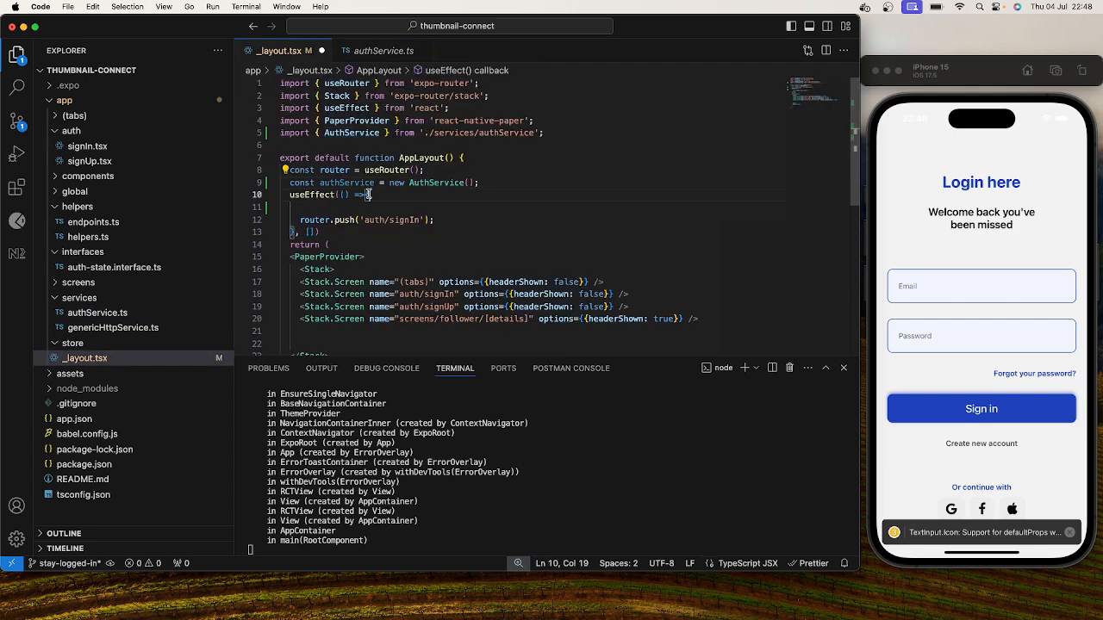
{"action": "type", "text": "con"}
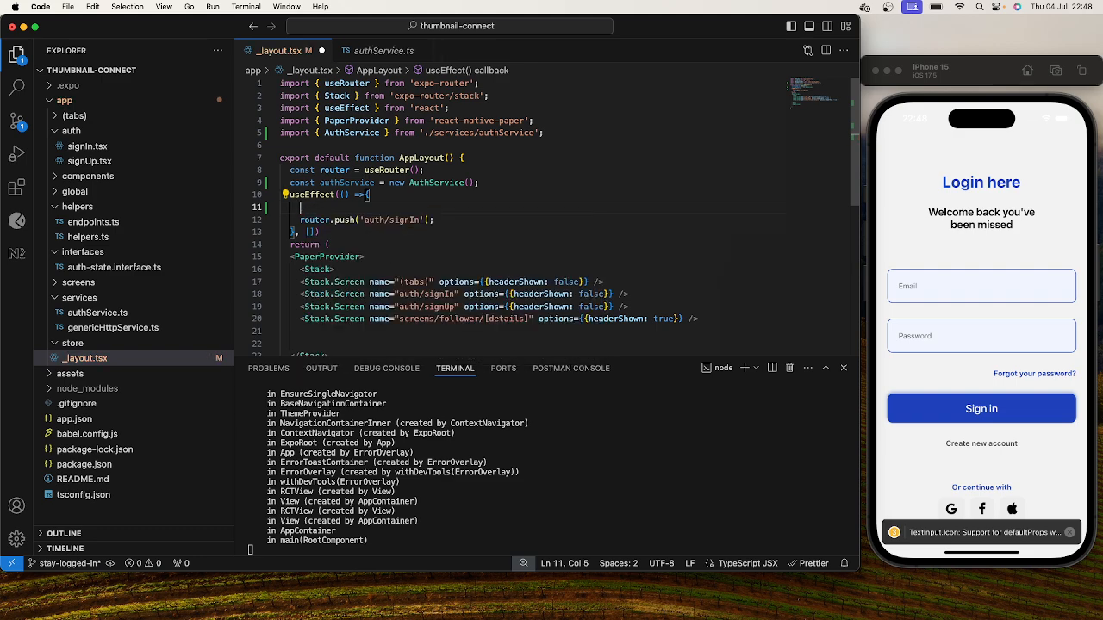
{"action": "type", "text": "authService.getUser("}
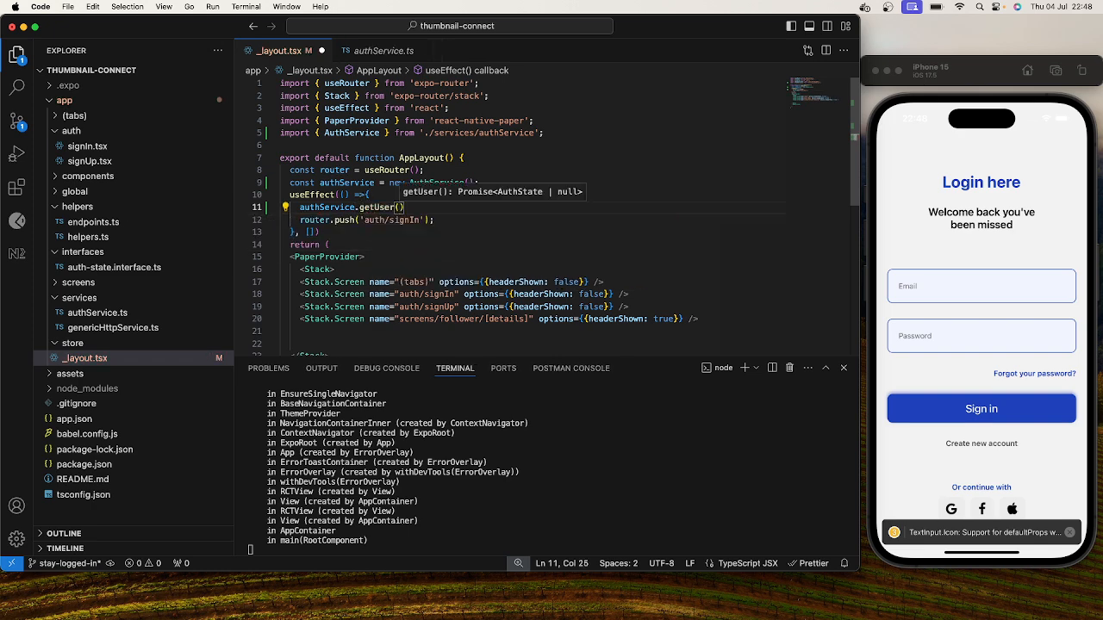
{"action": "type", "text": ".then()"}
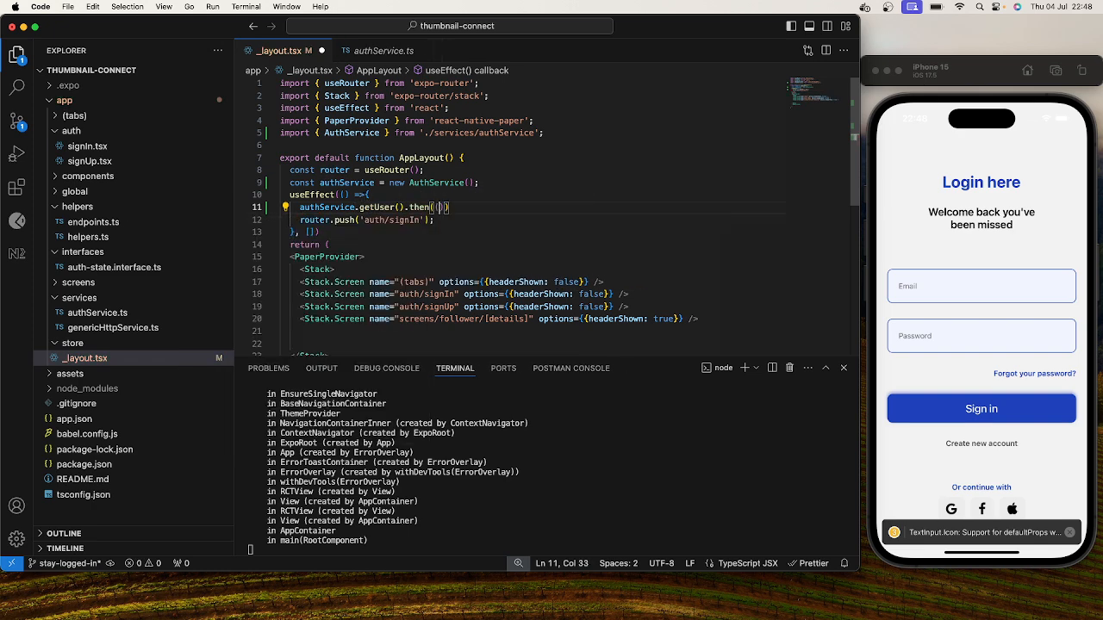
{"action": "type", "text": "res) => {"}
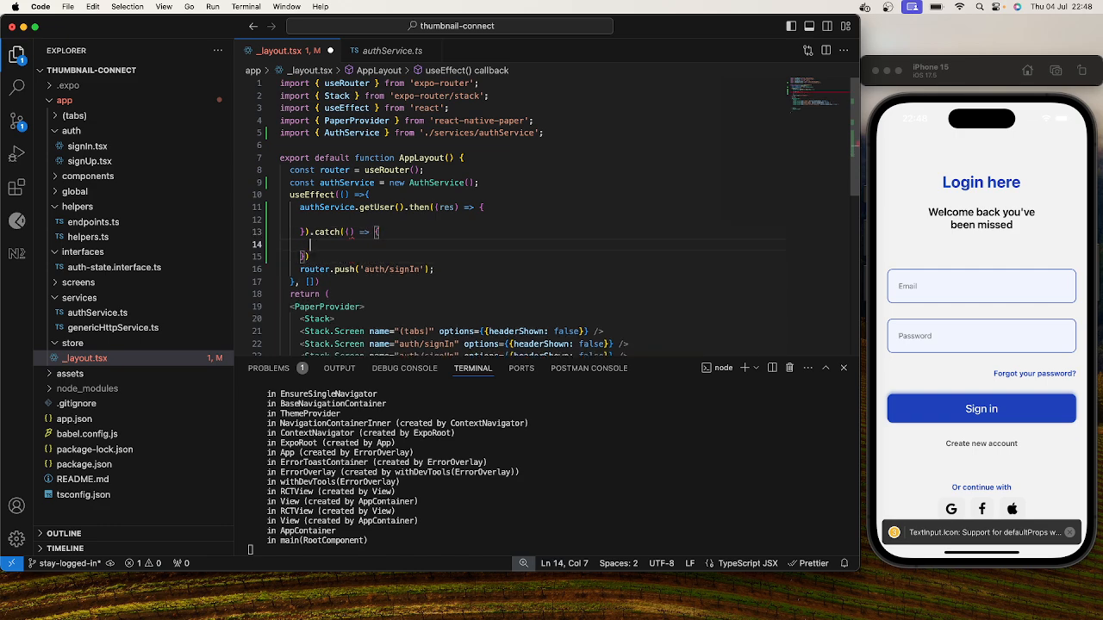
{"action": "type", "text": "console.error(error)"}
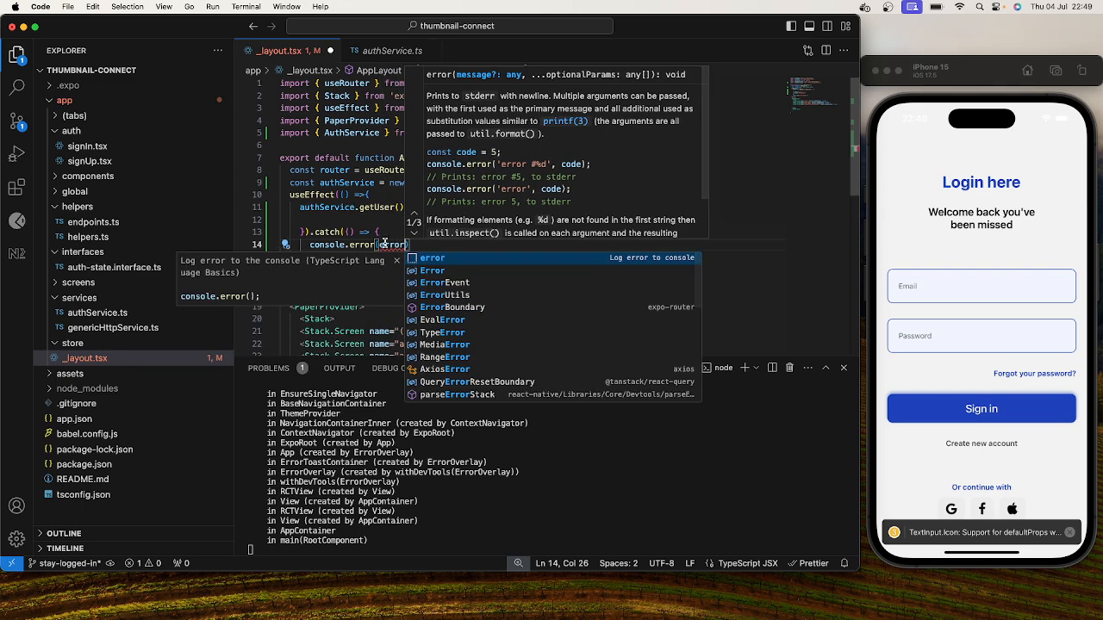
{"action": "key", "text": "Escape"}
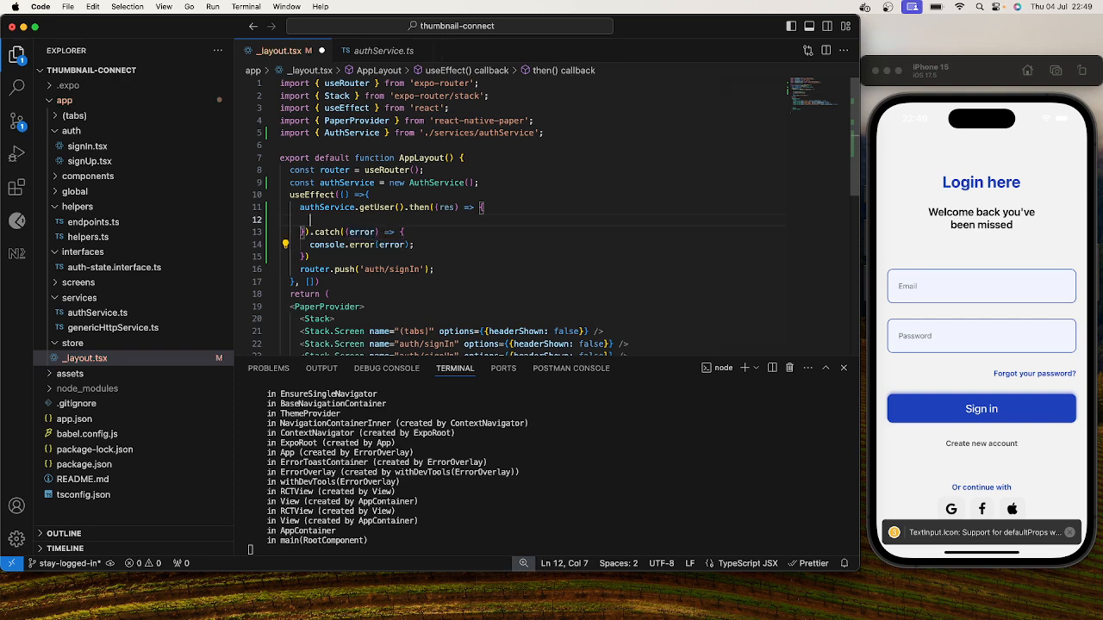
Log the fetched result res with the label 'Current: '.
{"action": "type", "text": "co"}
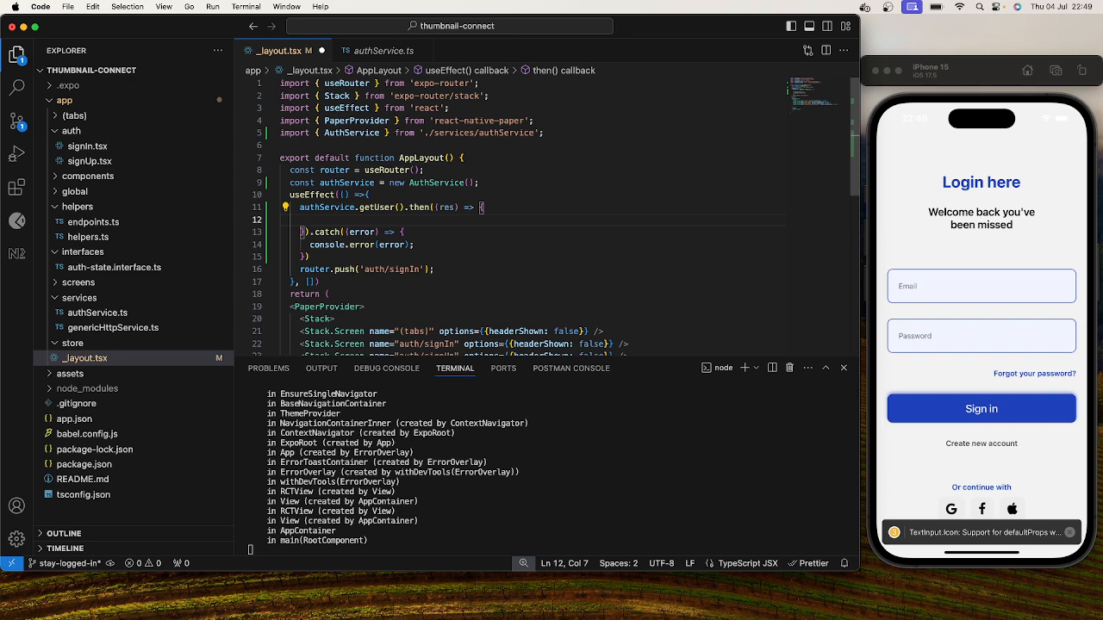
{"action": "type", "text": "consol"}
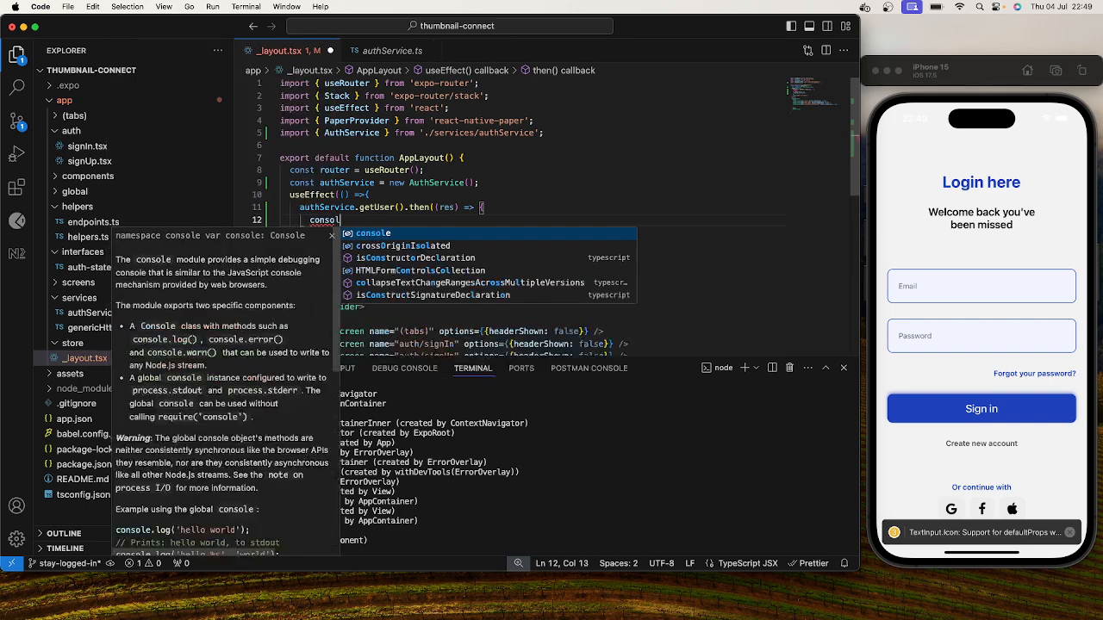
{"action": "type", "text": "group("}
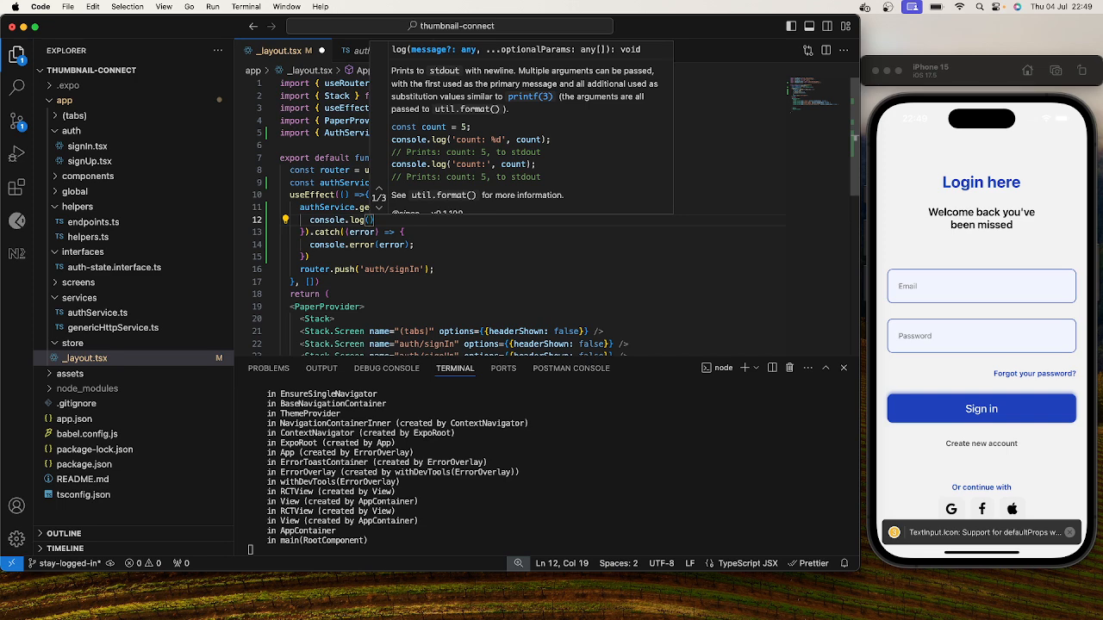
{"action": "type", "text": "'Current:"}
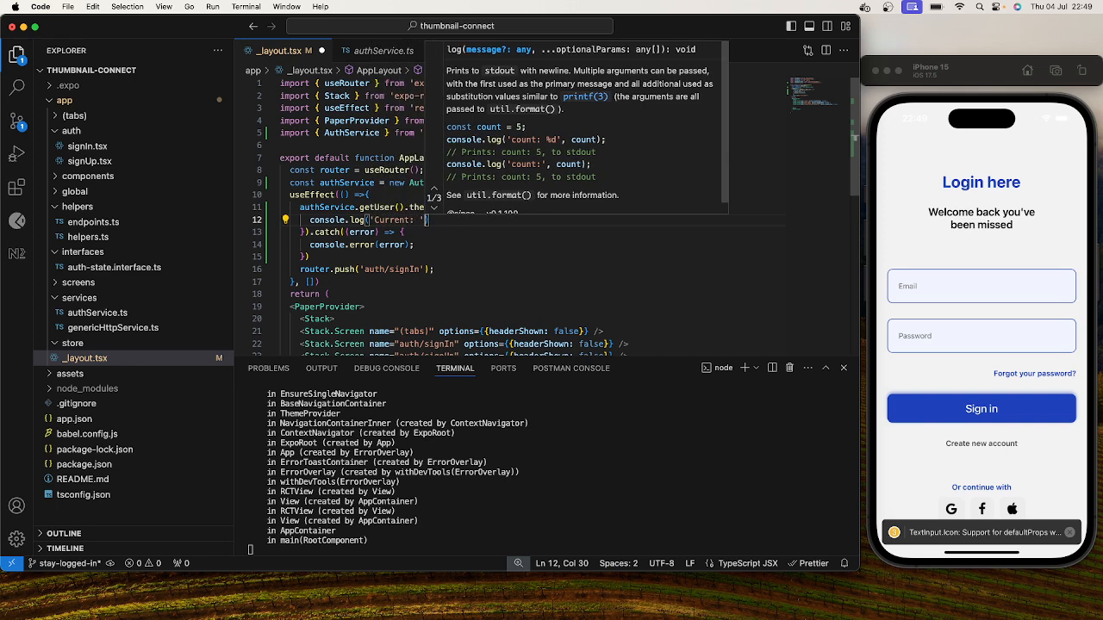
{"action": "type", "text": "res"}
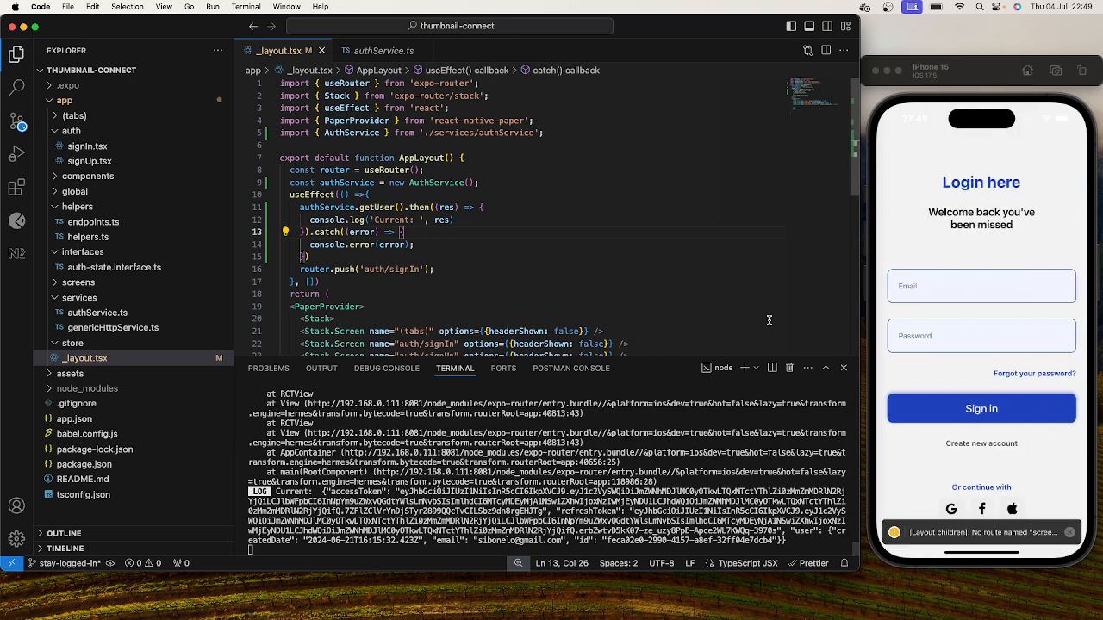
{"action": "type", "text": "sib"}
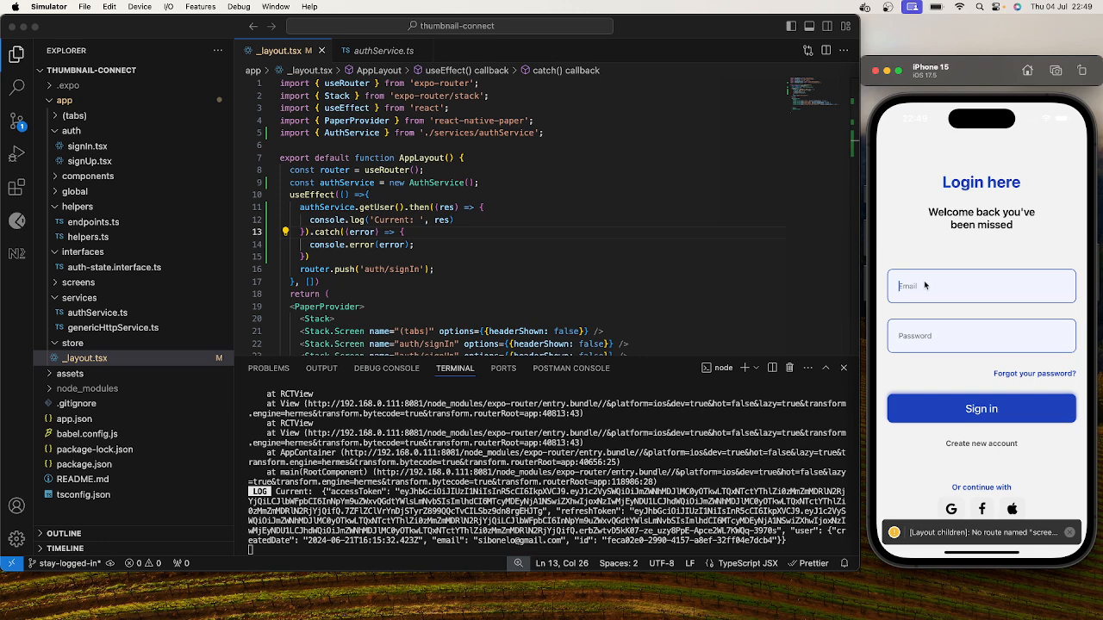
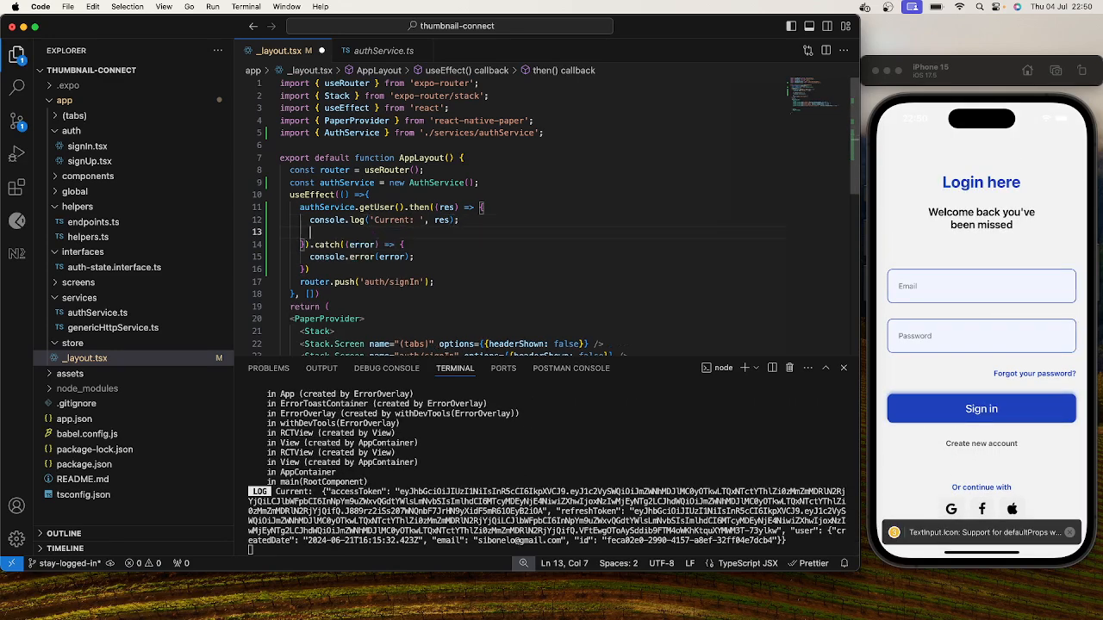
Branch on res: push to '(tabs)' when a user exists, else to 'auth/signIn'.
{"action": "type", "text": "if ("}
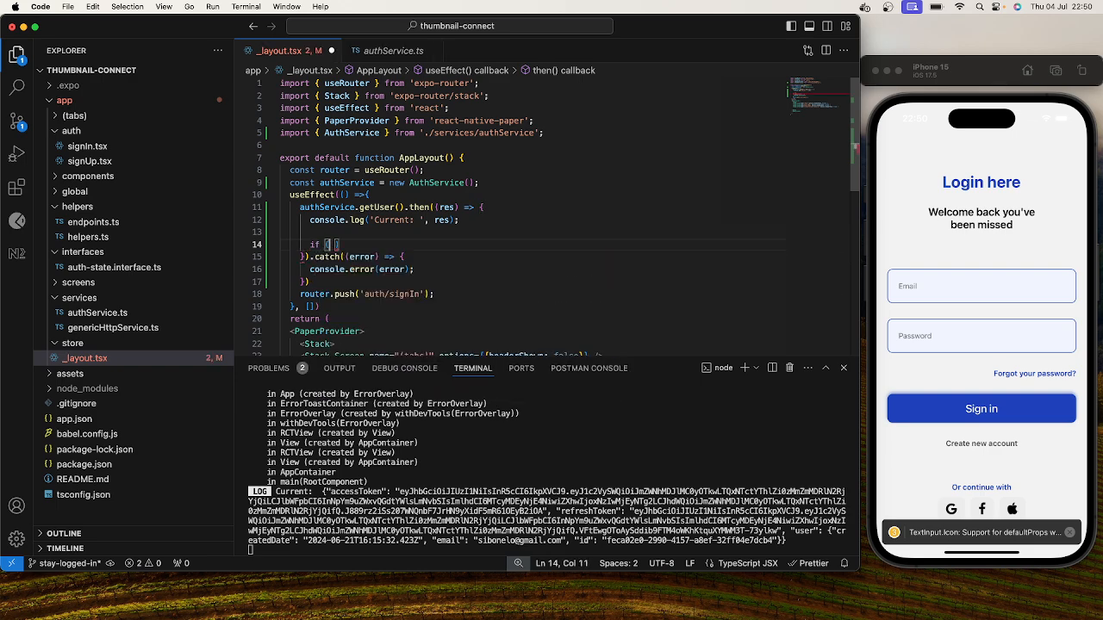
{"action": "type", "text": "res"}
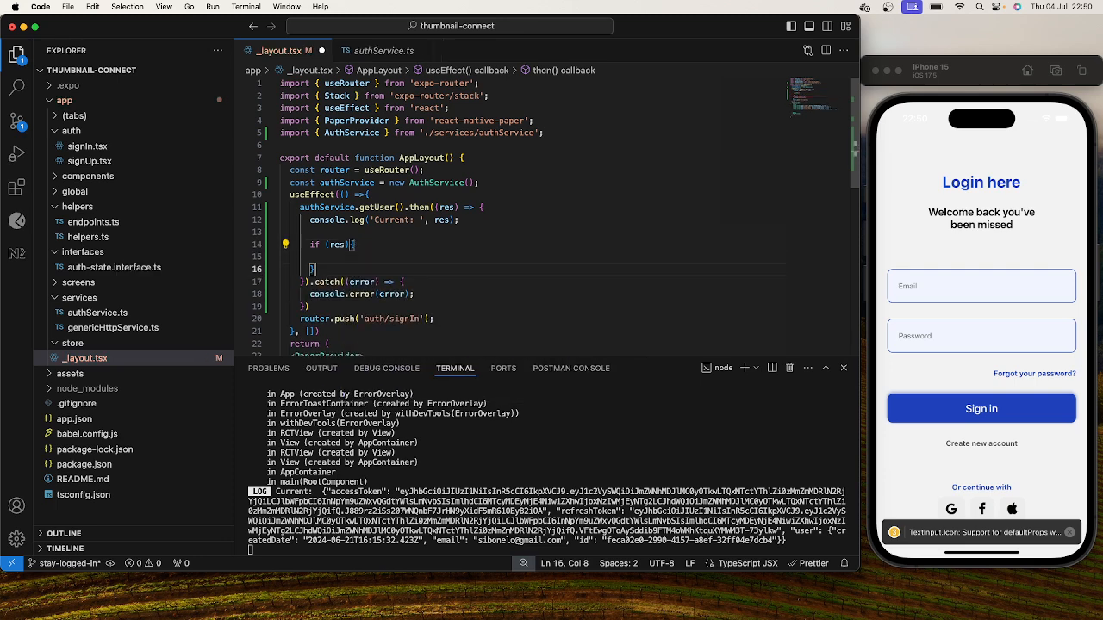
{"action": "type", "text": "else {"}
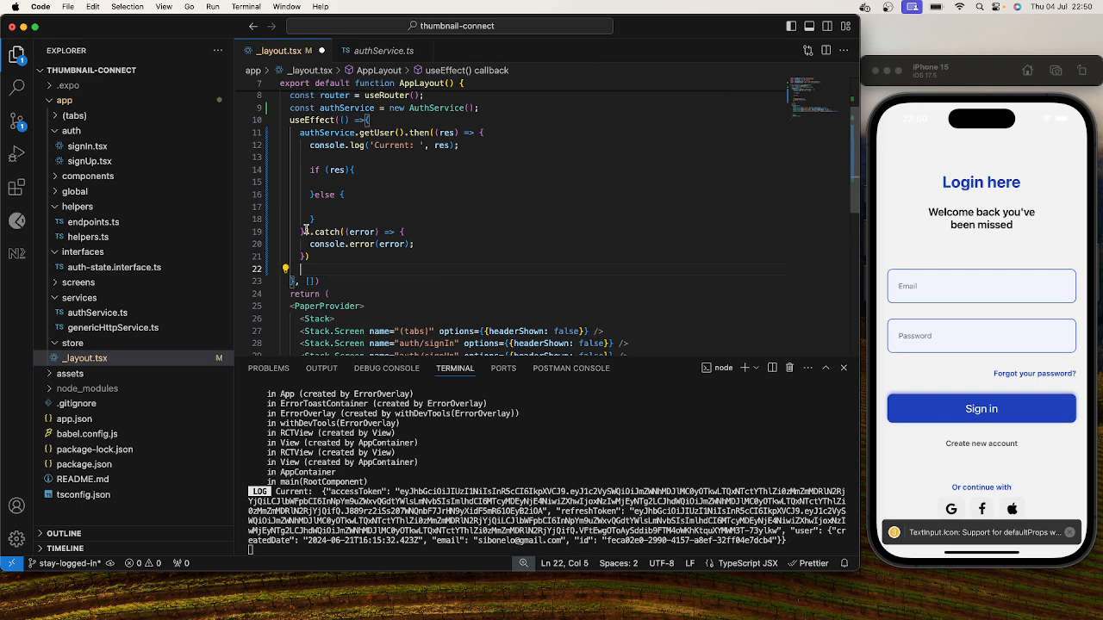
{"action": "type", "text": "router.push('auth/signIn');"}
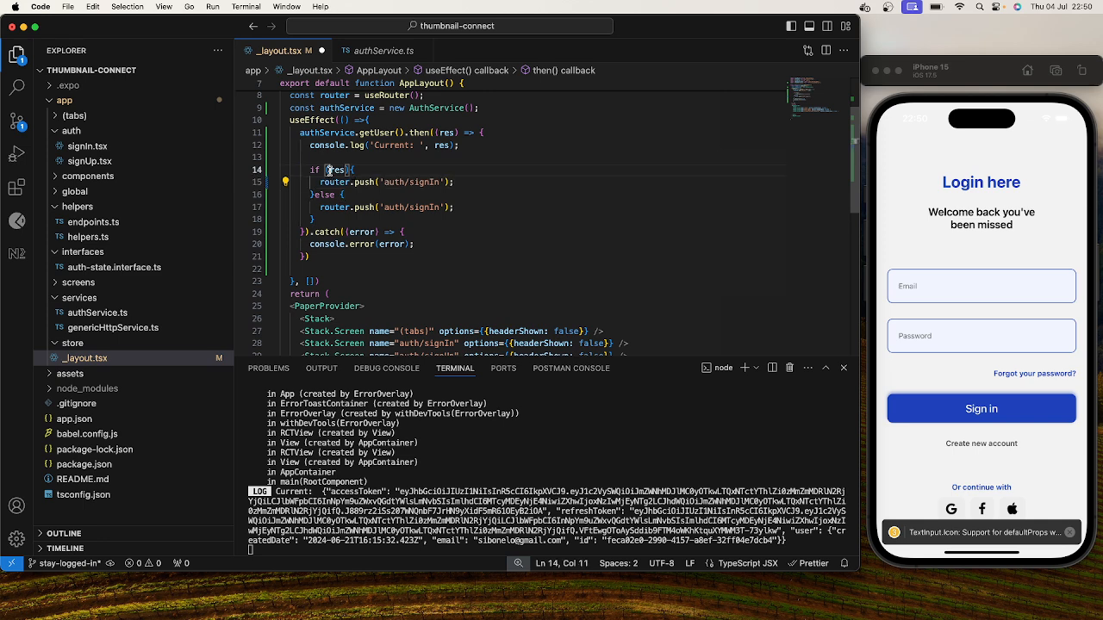
{"action": "double_click", "coordinate": [334, 169]}
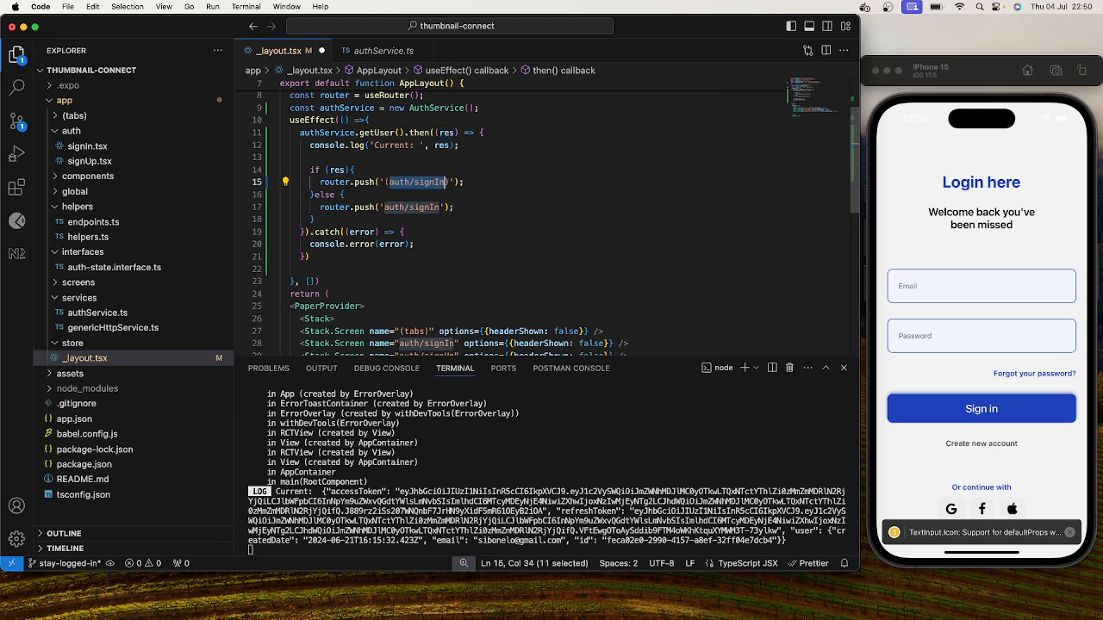
{"action": "type", "text": "(tabs)"}
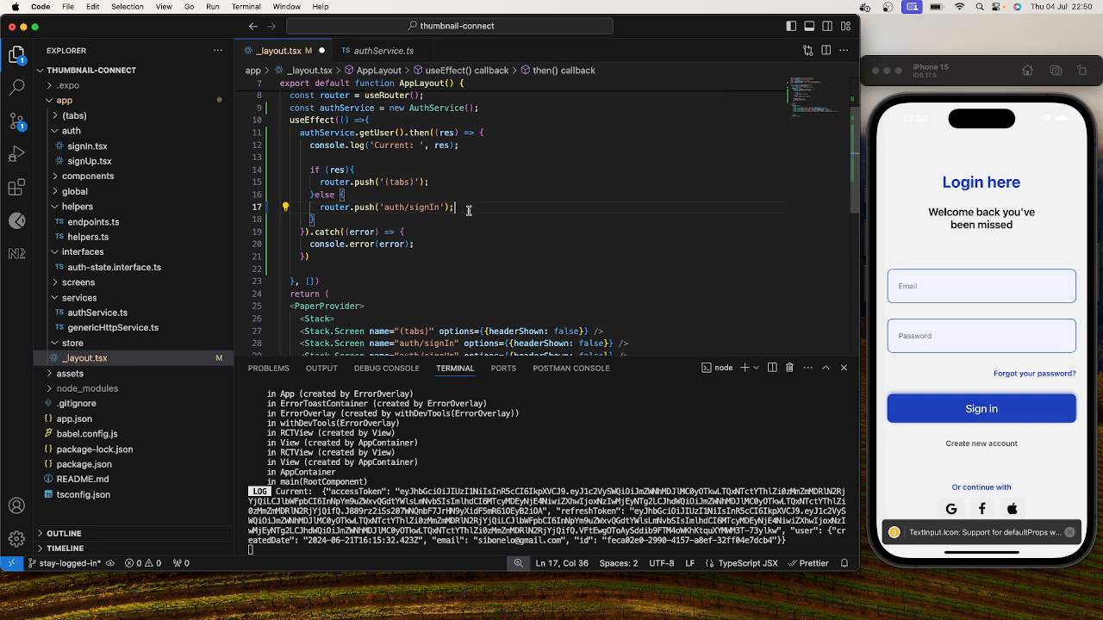
{"action": "mouse_move", "coordinate": [345, 165]}
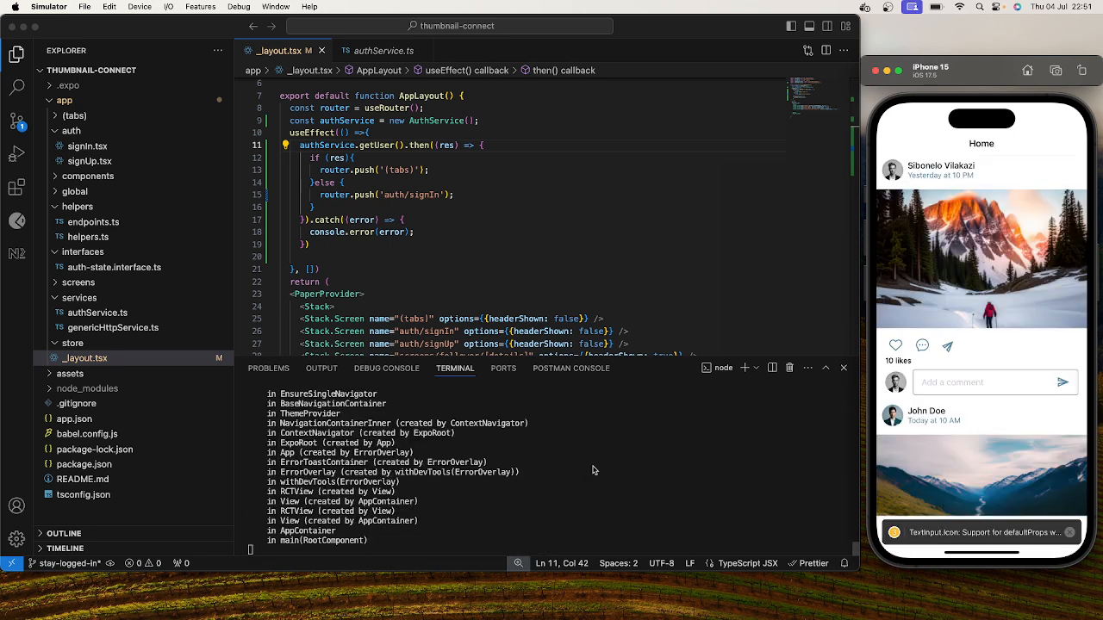
{"action": "mouse_move", "coordinate": [100, 199]}
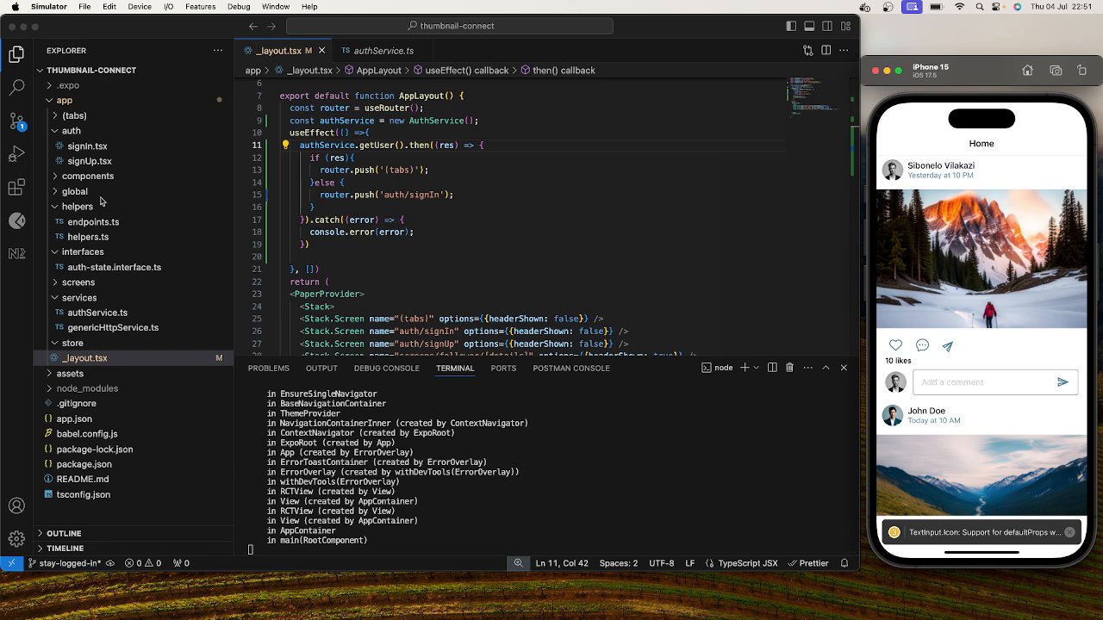
Collapse the helpers folder and open post.tsx from app/(tabs).
{"action": "left_click", "coordinate": [78, 206]}
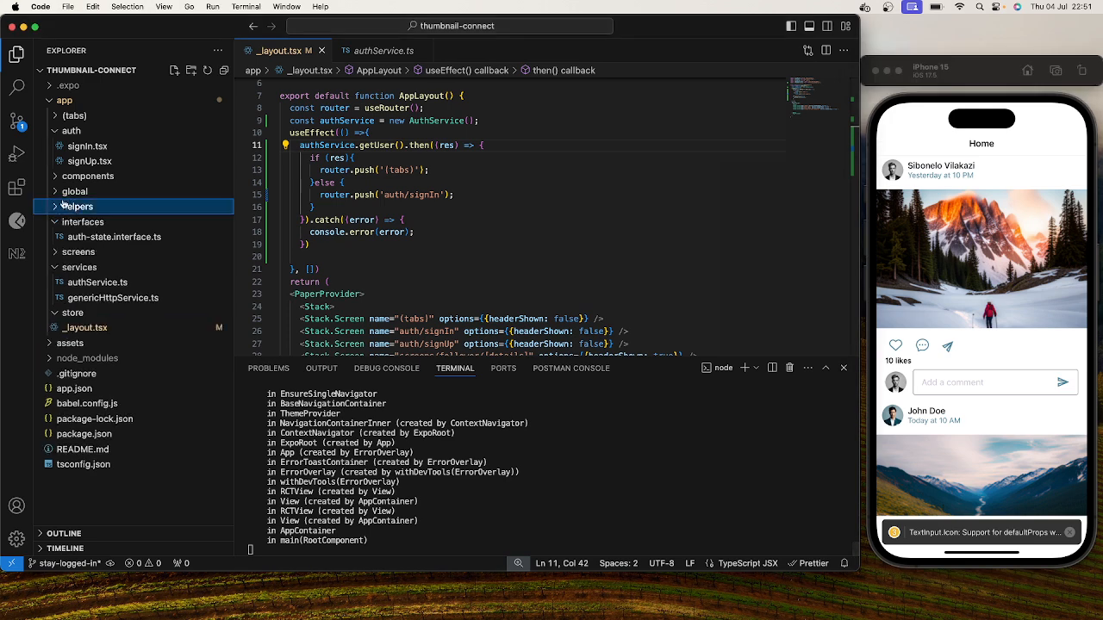
{"action": "left_click", "coordinate": [74, 116]}
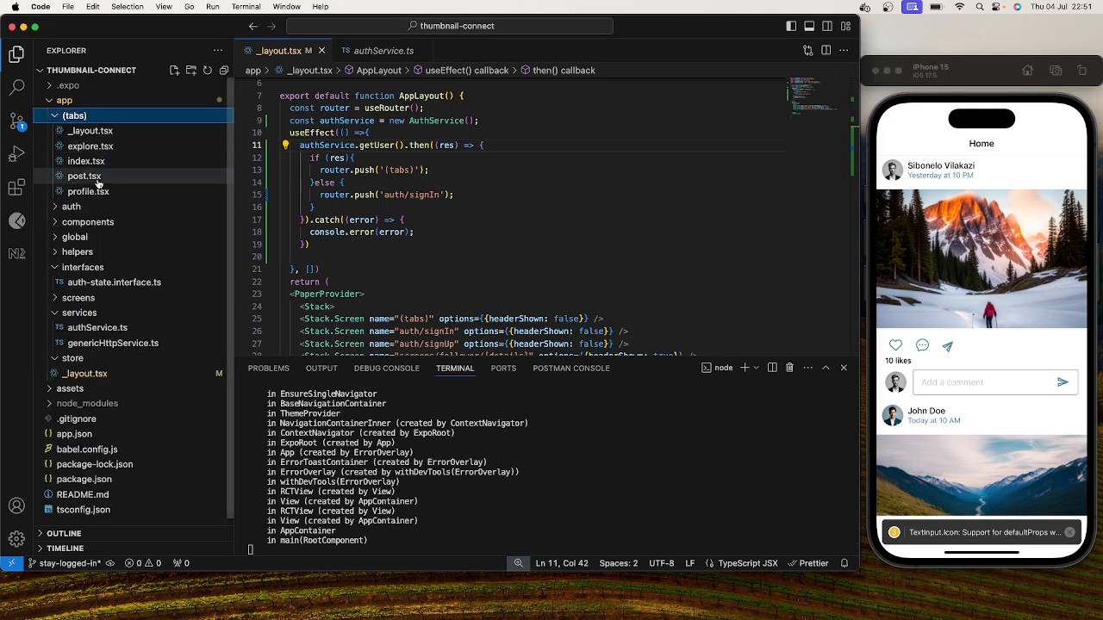
{"action": "left_click", "coordinate": [84, 176]}
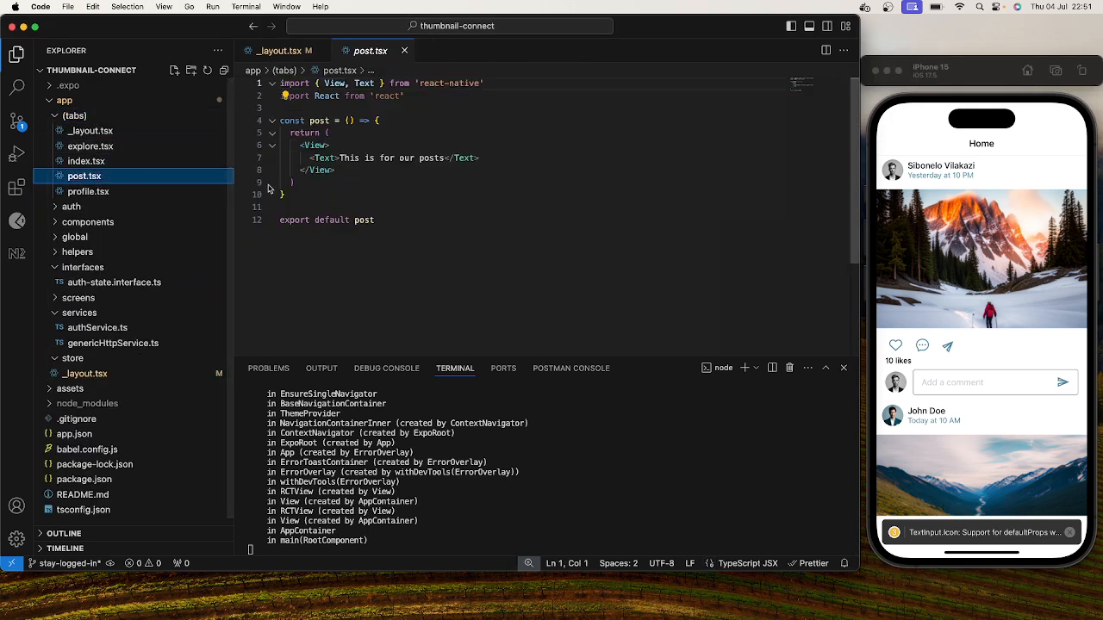
In profile.tsx, add a TouchableOpacity whose onPress calls handleLogout().
{"action": "left_click", "coordinate": [88, 191]}
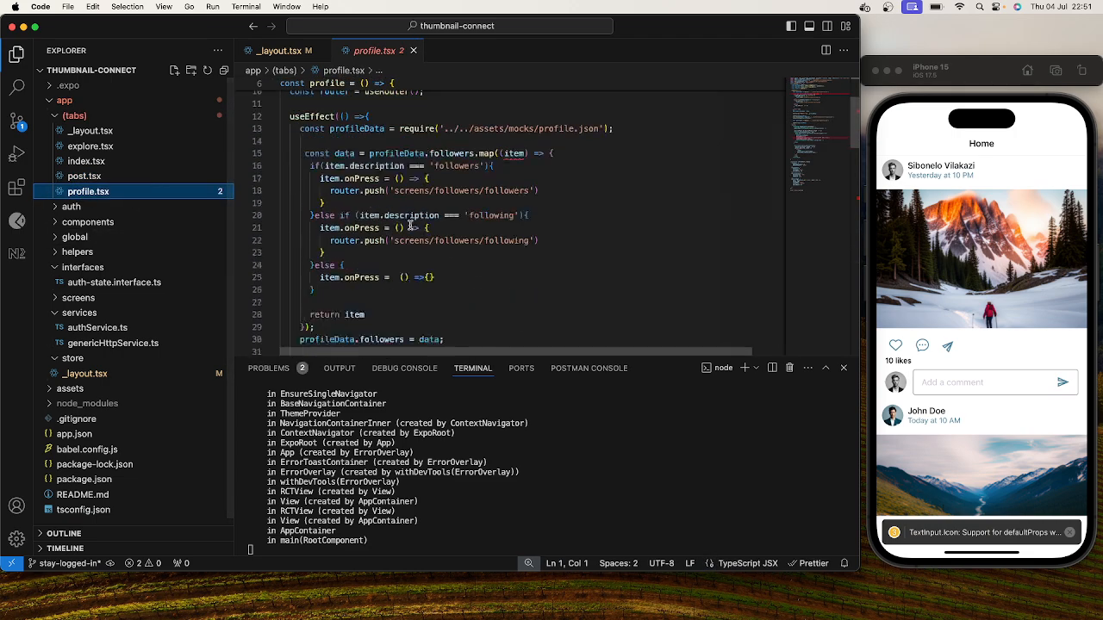
{"action": "scroll", "scroll_direction": "down", "scroll_amount": 3}
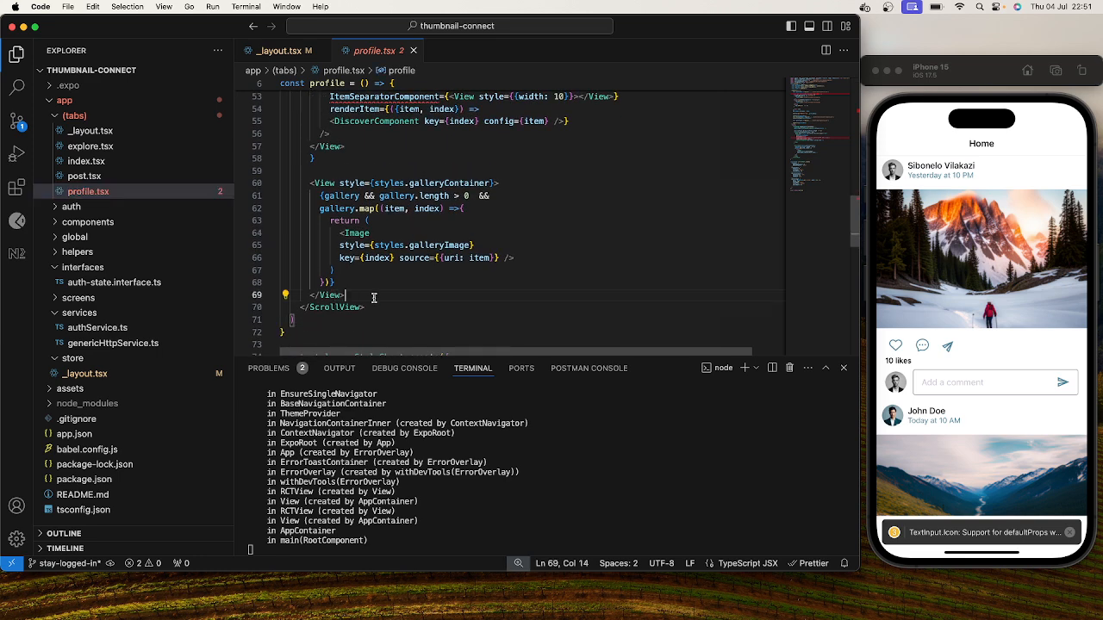
{"action": "type", "text": "<Tou"}
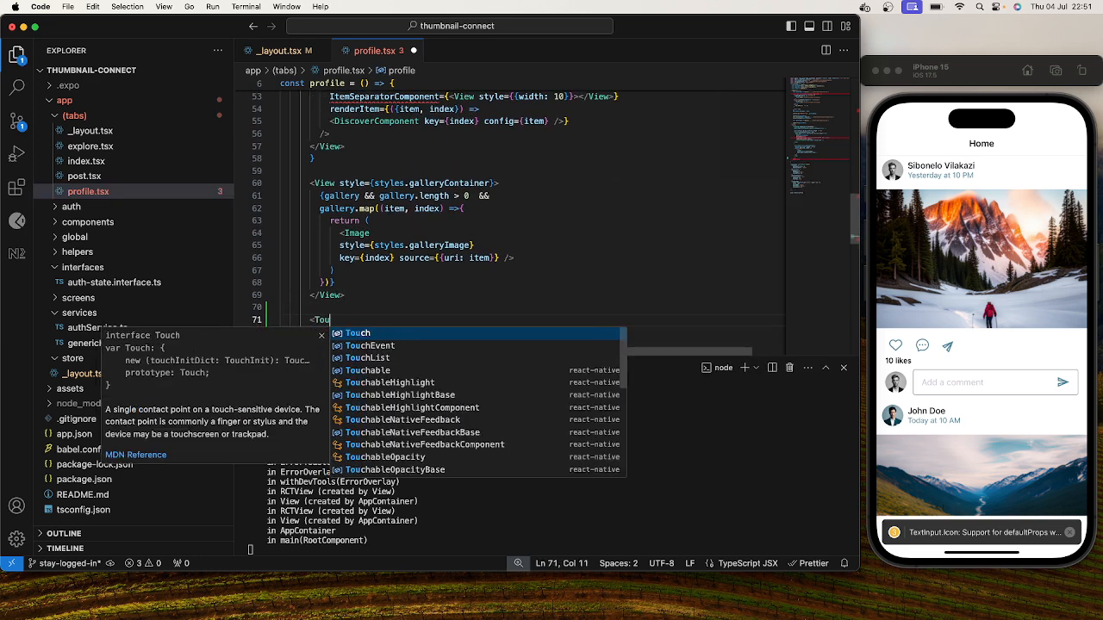
{"action": "type", "text": "c"}
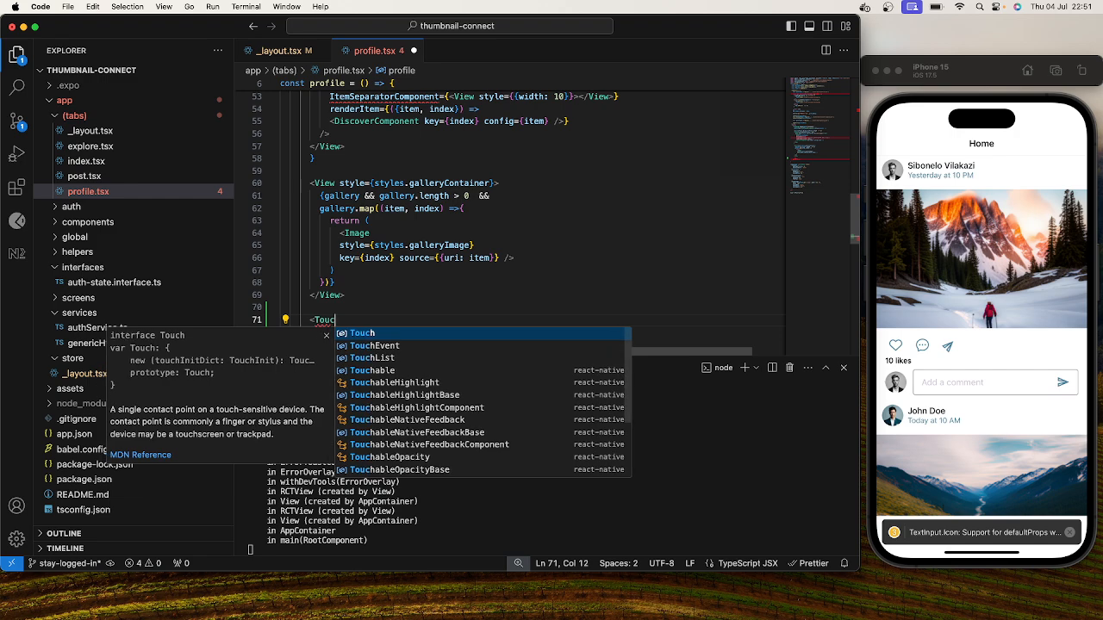
{"action": "type", "text": "ob"}
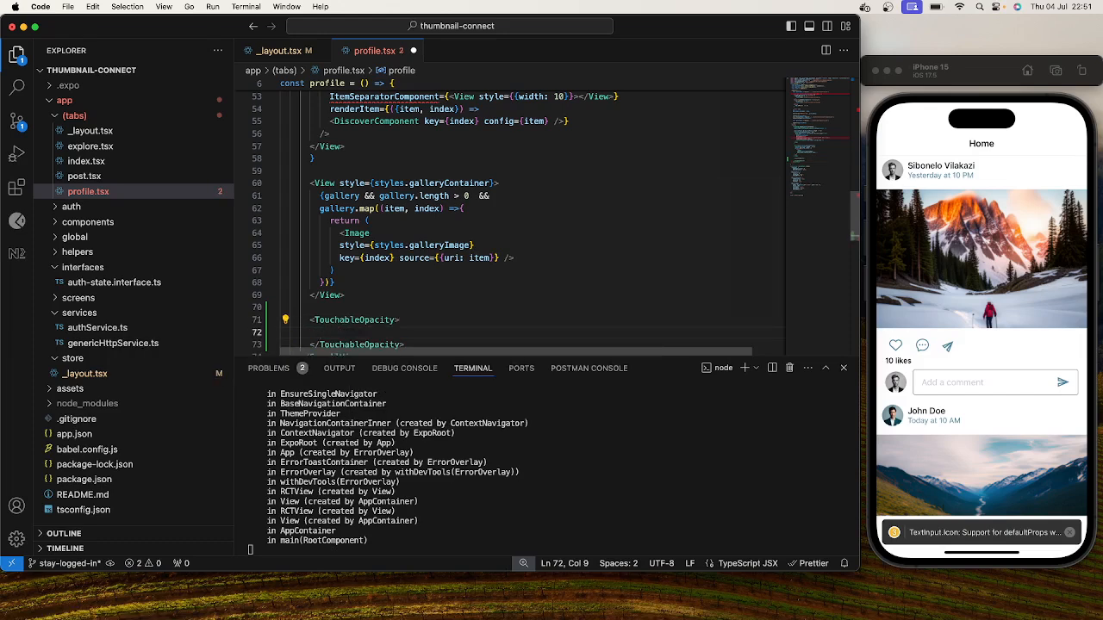
{"action": "type", "text": "<>/"}
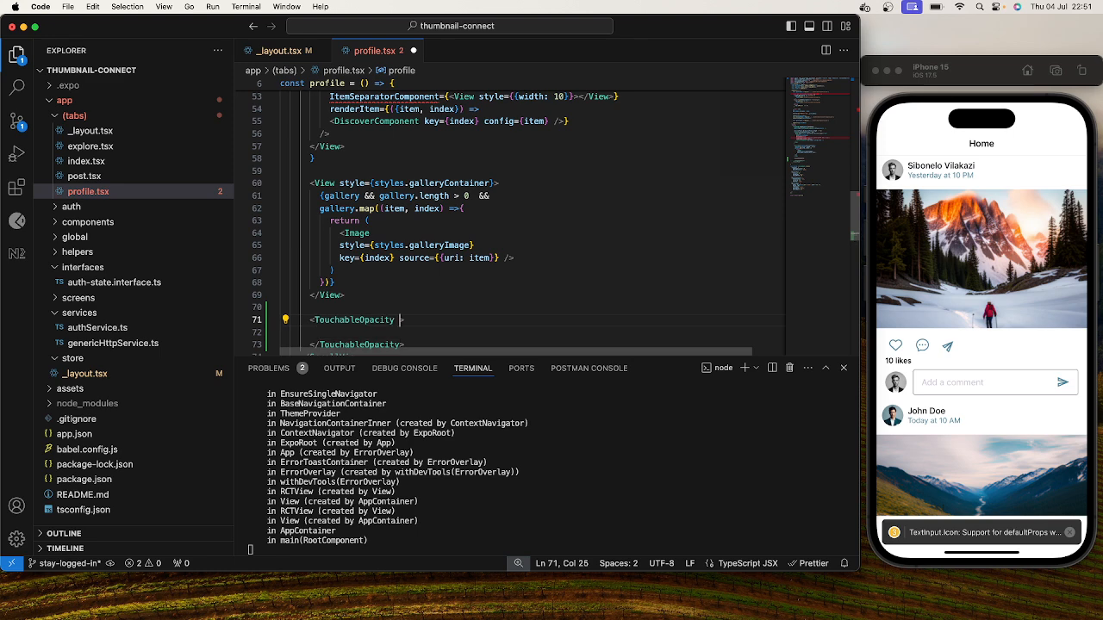
{"action": "type", "text": "onPress={}"}
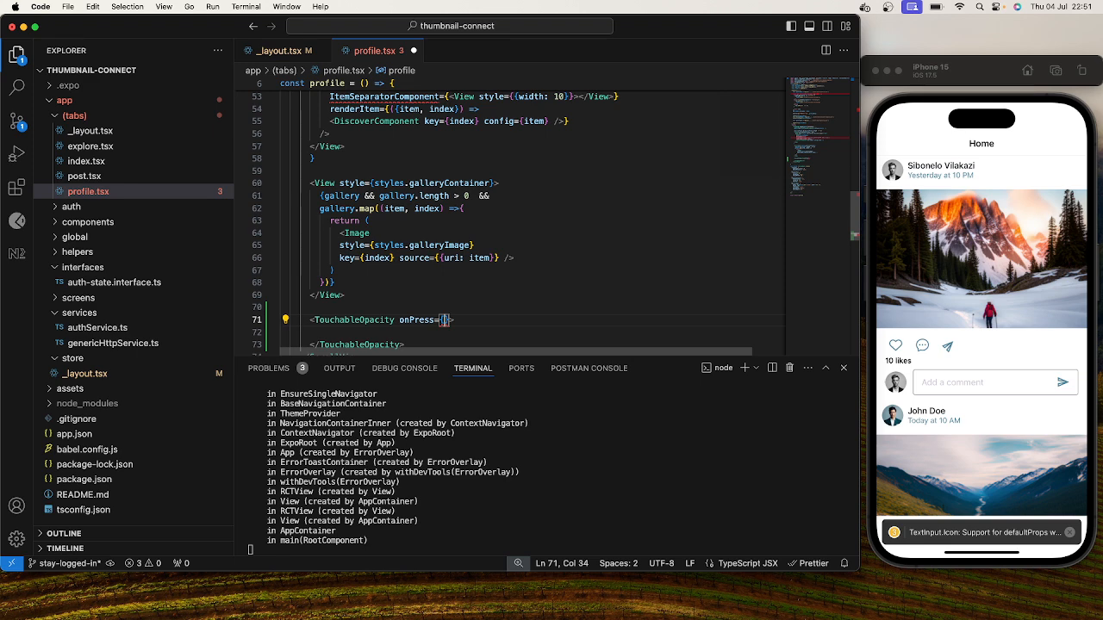
{"action": "type", "text": "()="}
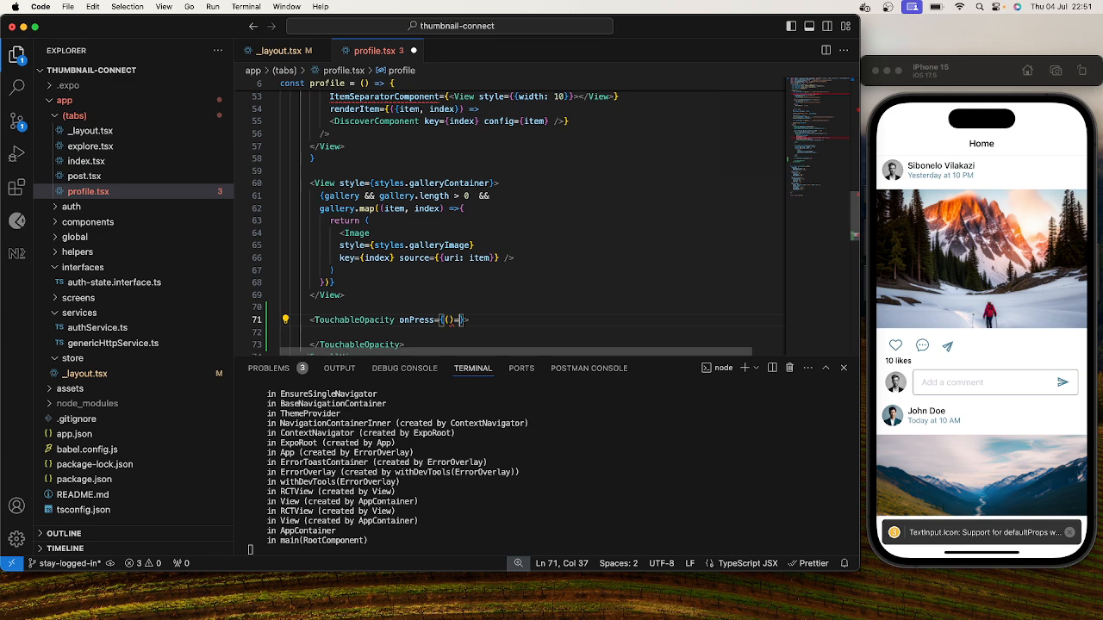
{"action": "type", "text": "handleLo"}
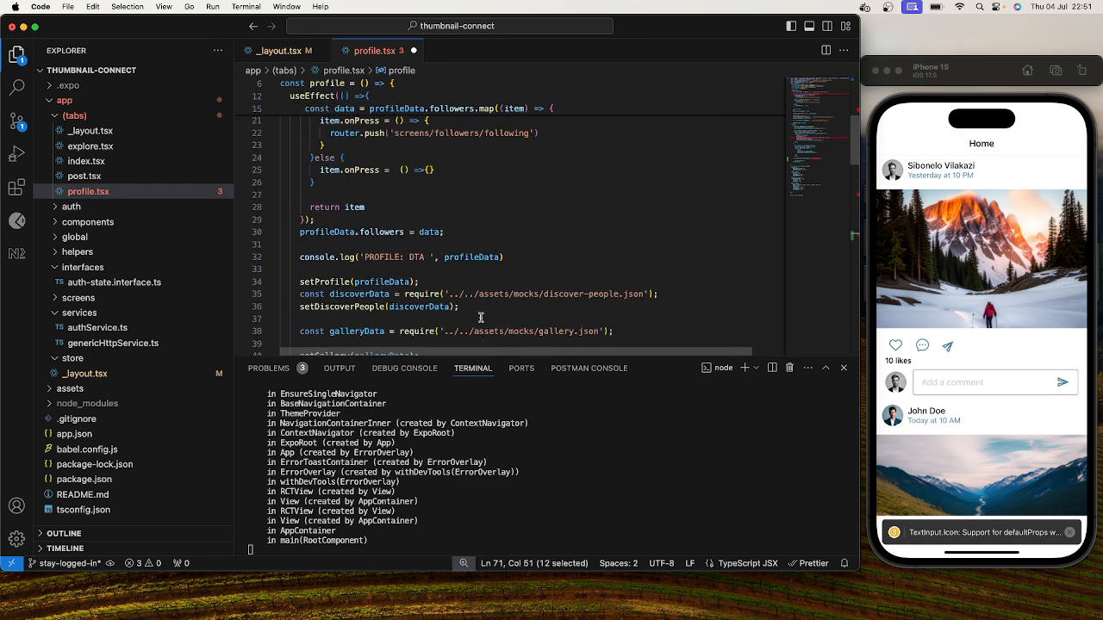
Define handleLogout to create a new AuthService and call its logout().
{"action": "type", "text": "handleLogout () => {"}
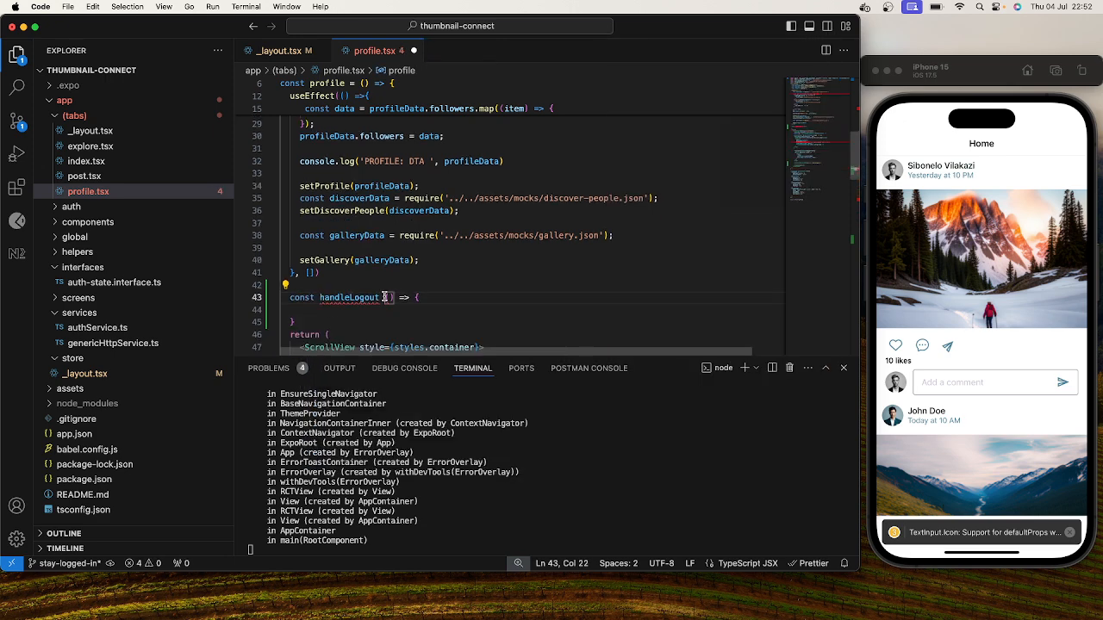
{"action": "type", "text": "const auth"}
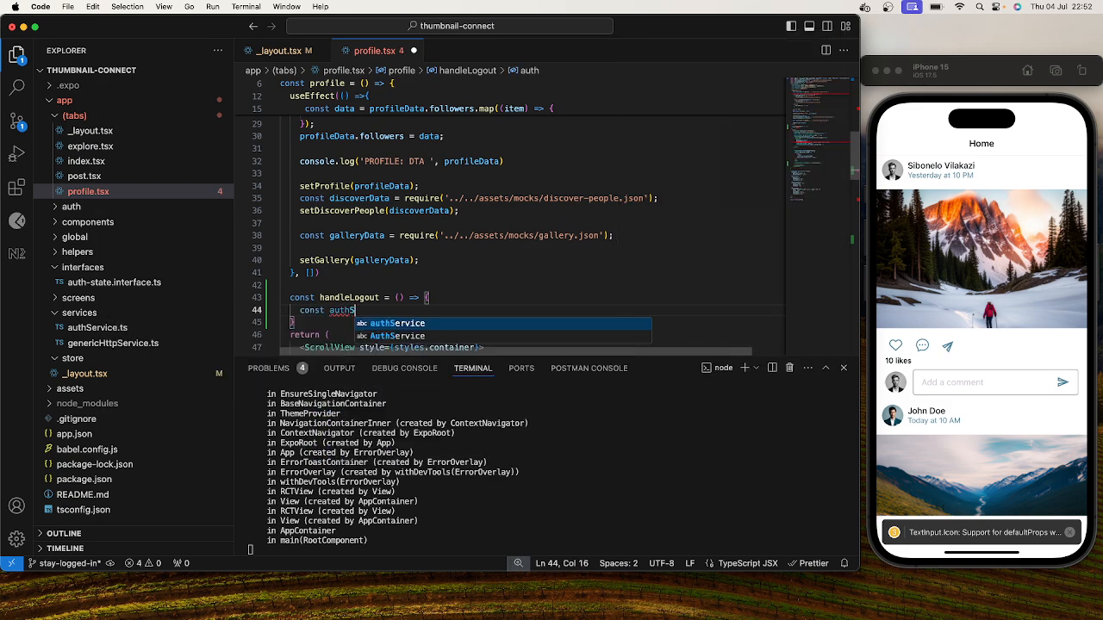
{"action": "type", "text": "Service = new AuthService("}
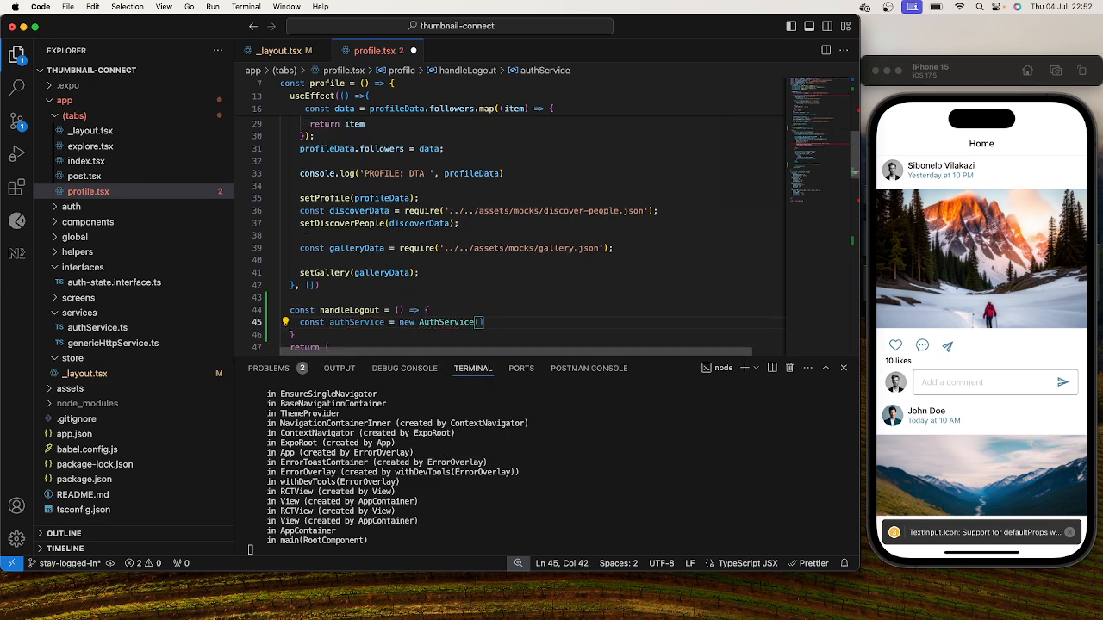
{"action": "type", "text": "authService.logout("}
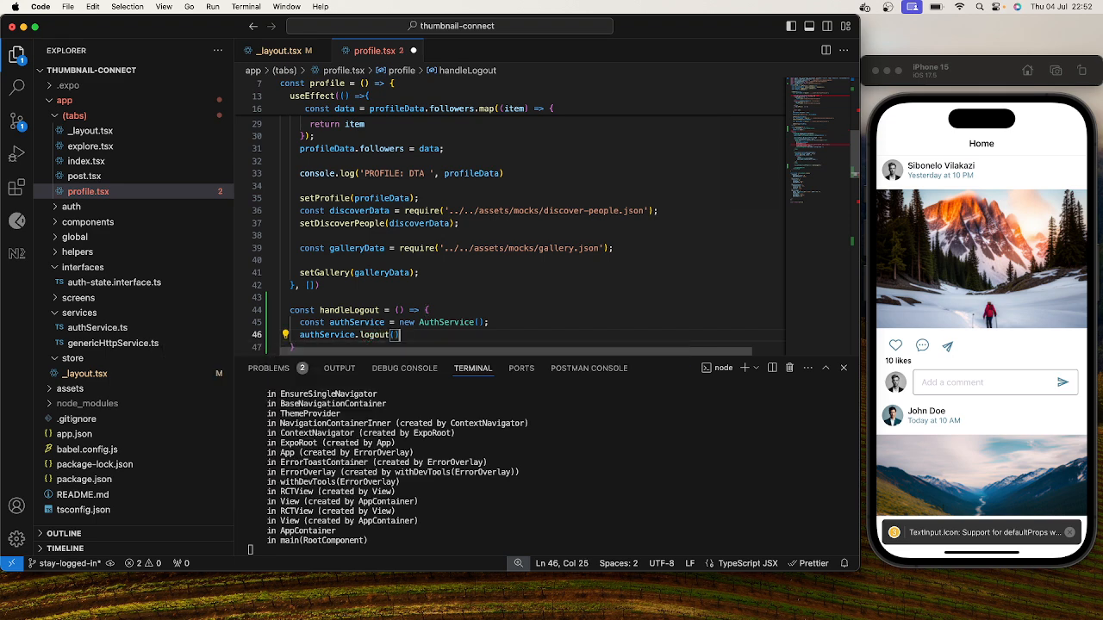
{"action": "mouse_move", "coordinate": [376, 334]}
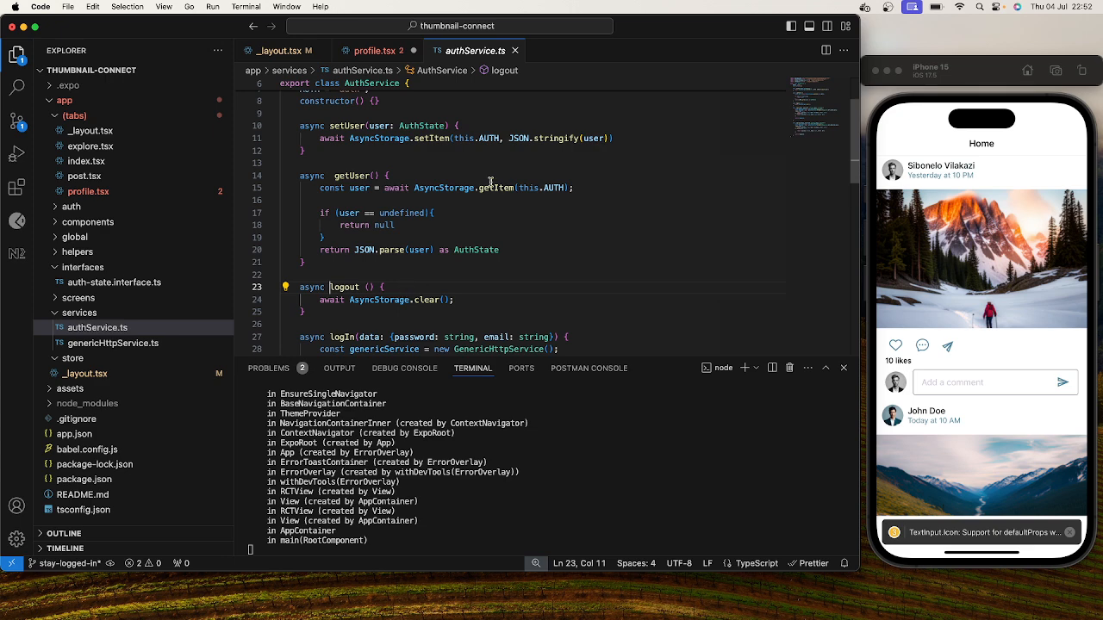
Make handleLogout async and await authService.logout().
{"action": "left_click", "coordinate": [375, 50]}
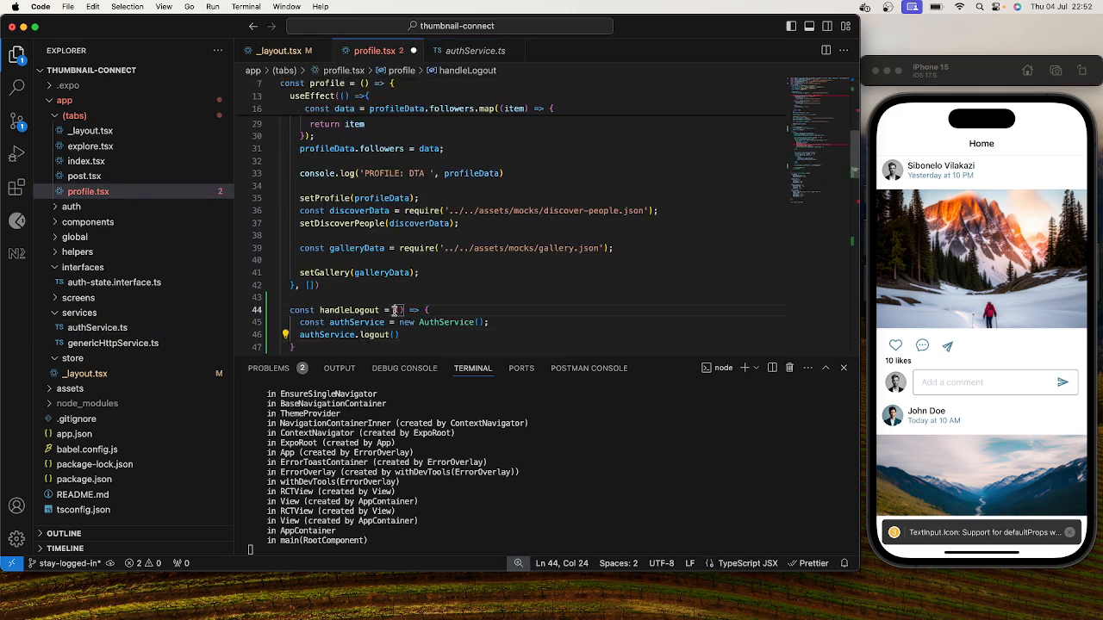
{"action": "type", "text": "async"}
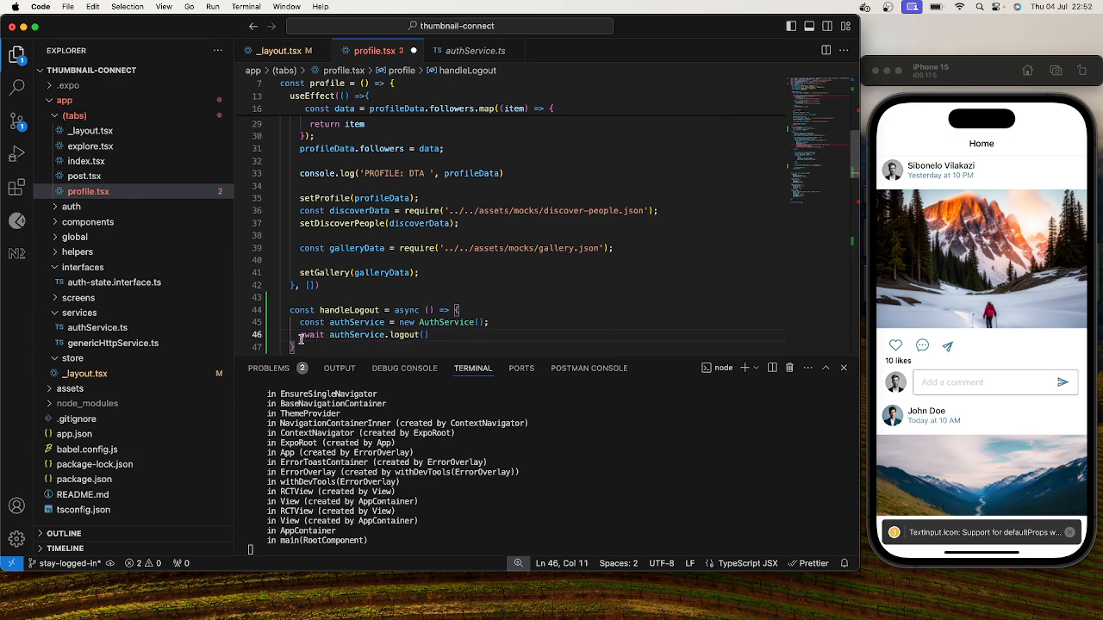
{"action": "scroll", "scroll_direction": "down", "scroll_amount": 3}
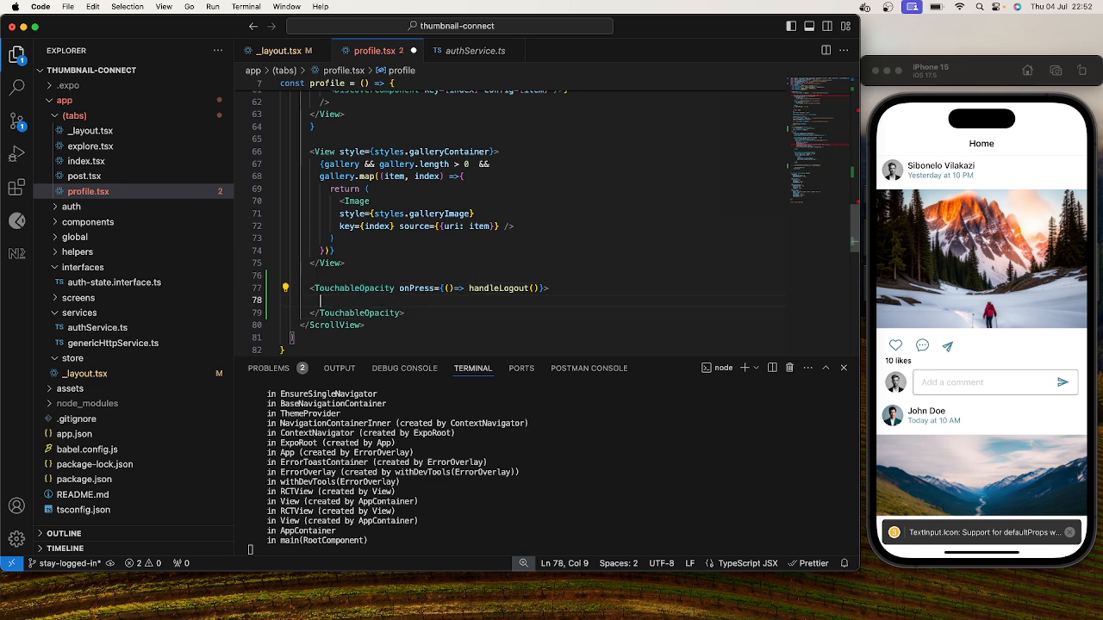
Add a View with a Text element below the gallery in profile.tsx.
{"action": "type", "text": "<Text"}
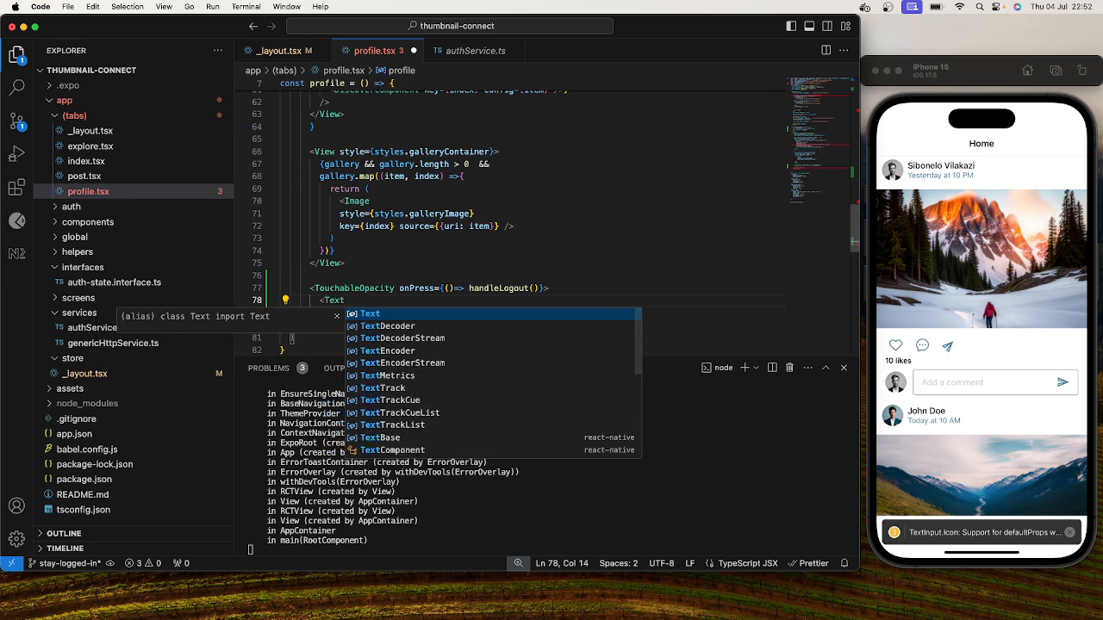
{"action": "type", "text": ">L"}
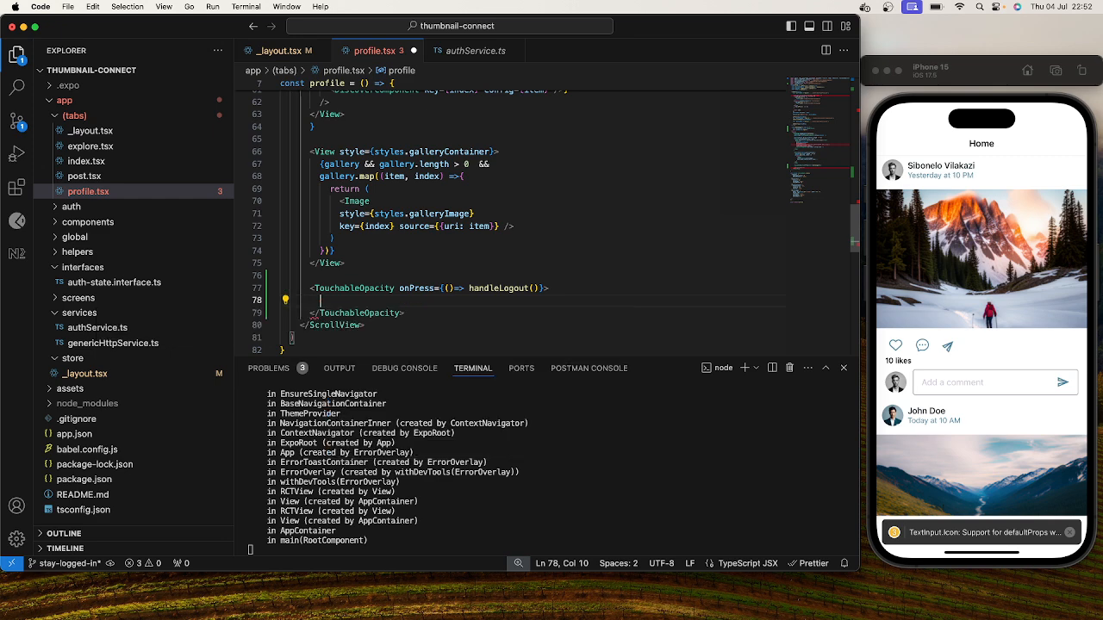
{"action": "type", "text": "View"}
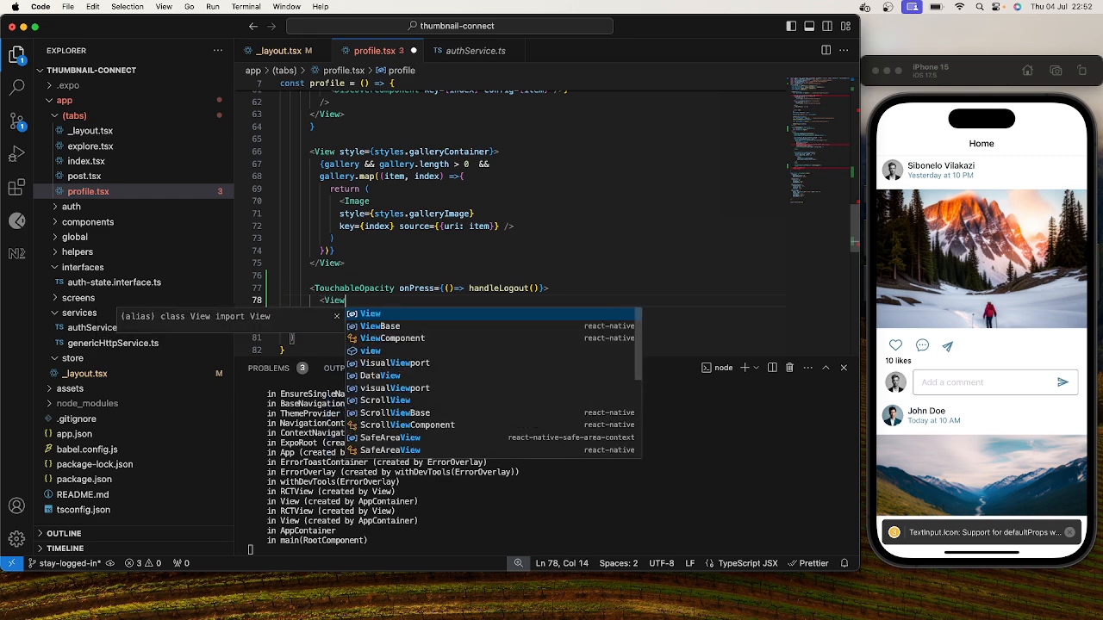
{"action": "key", "text": "Enter"}
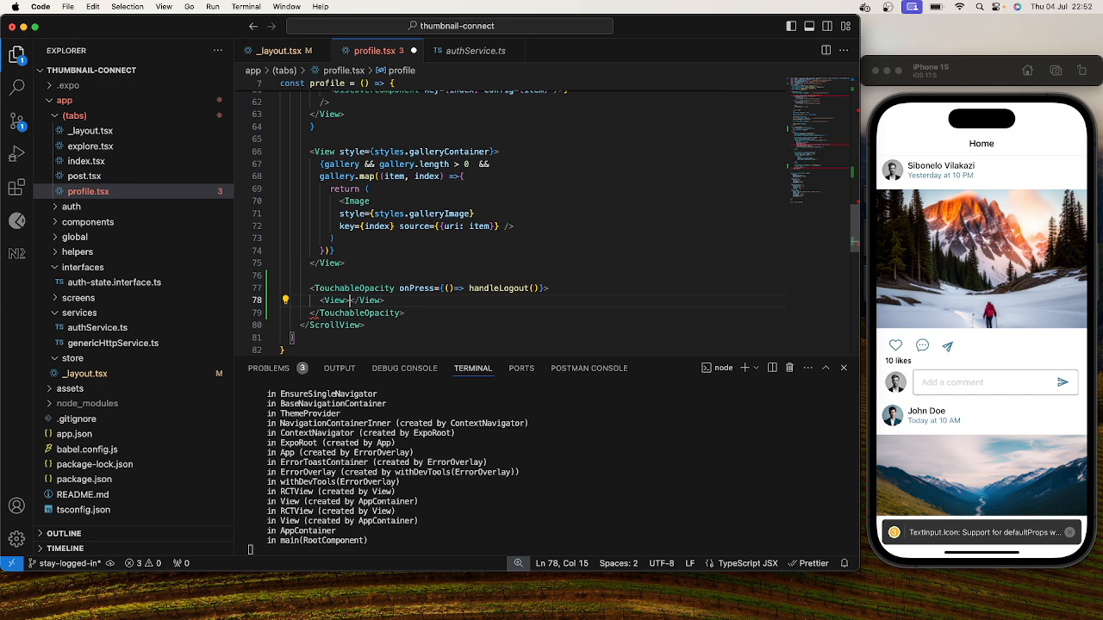
{"action": "key", "text": "Enter"}
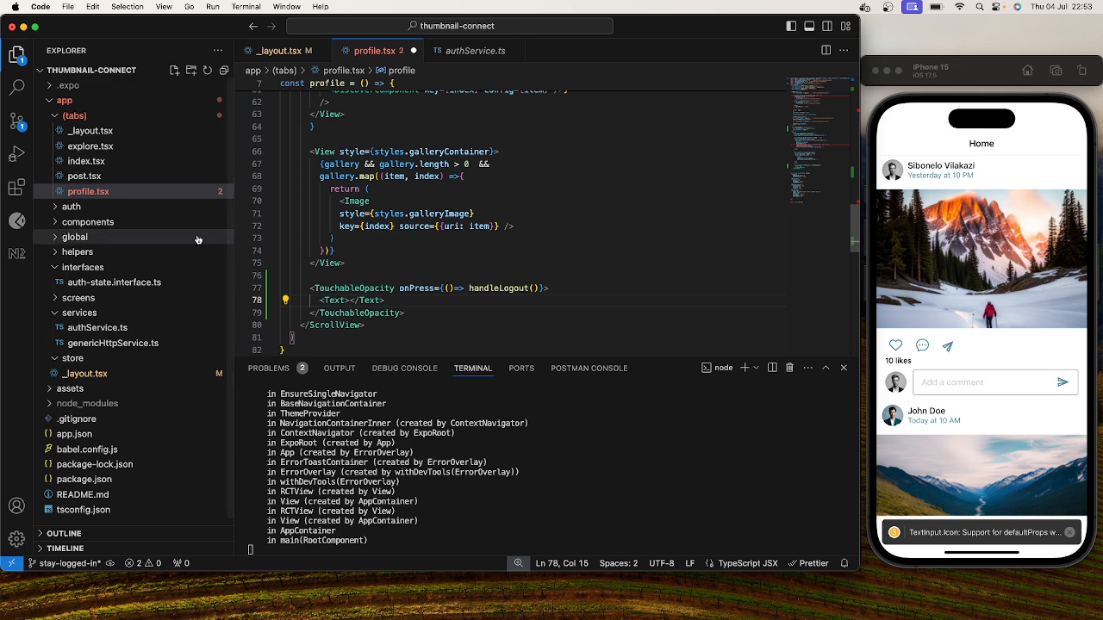
Replace the TouchableOpacity with an unfinished <ButtonC tag and open auth/signIn.tsx.
{"action": "double_click", "coordinate": [353, 287]}
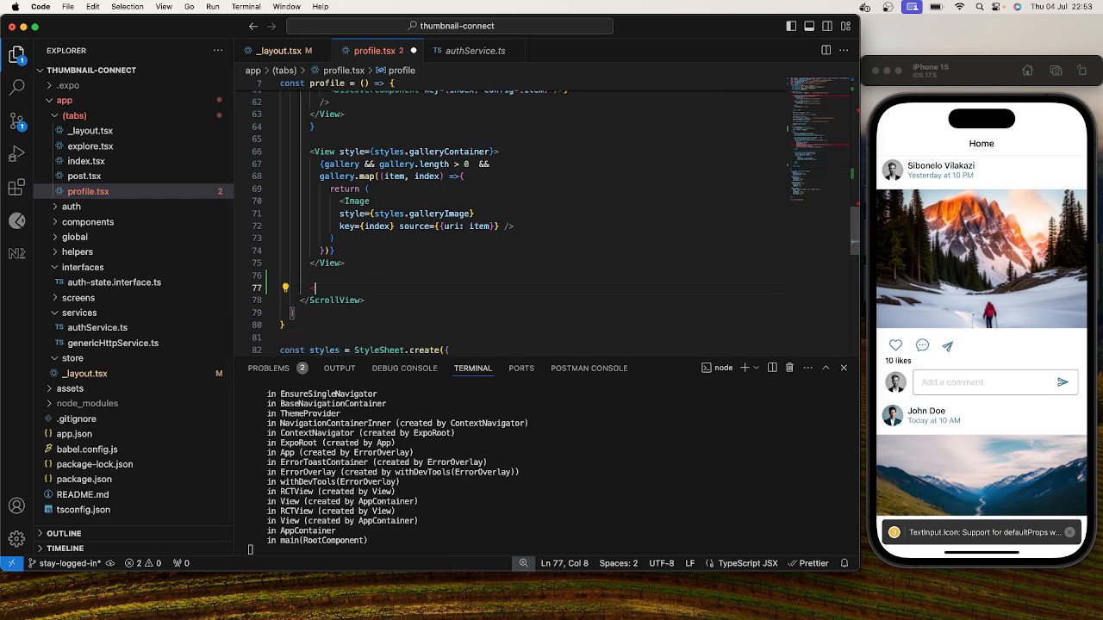
{"action": "type", "text": "<ButtonC"}
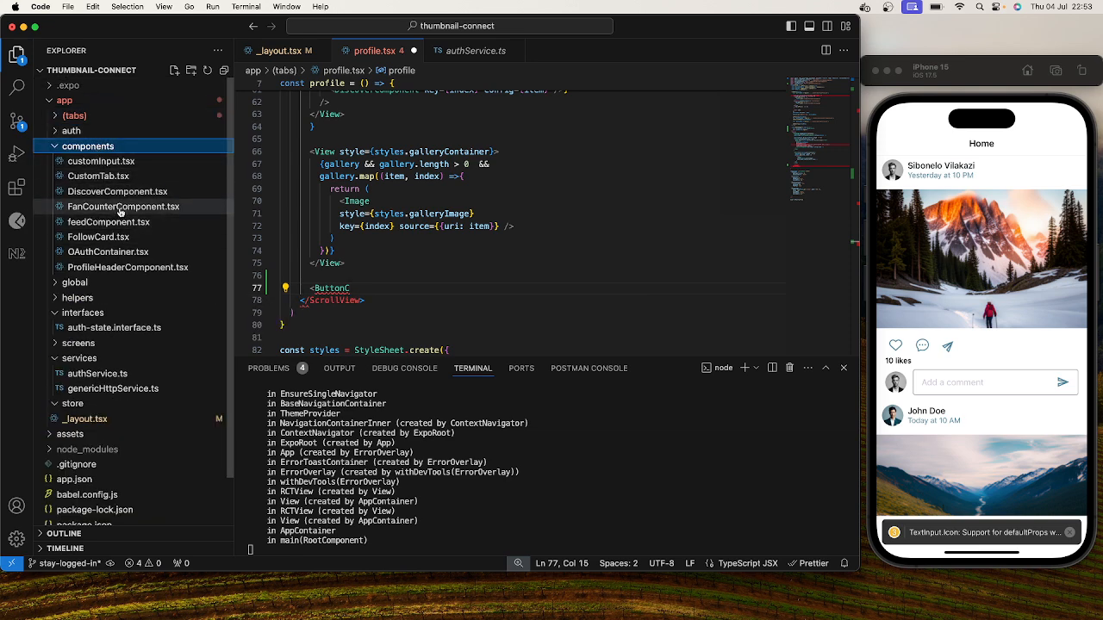
{"action": "mouse_move", "coordinate": [109, 221]}
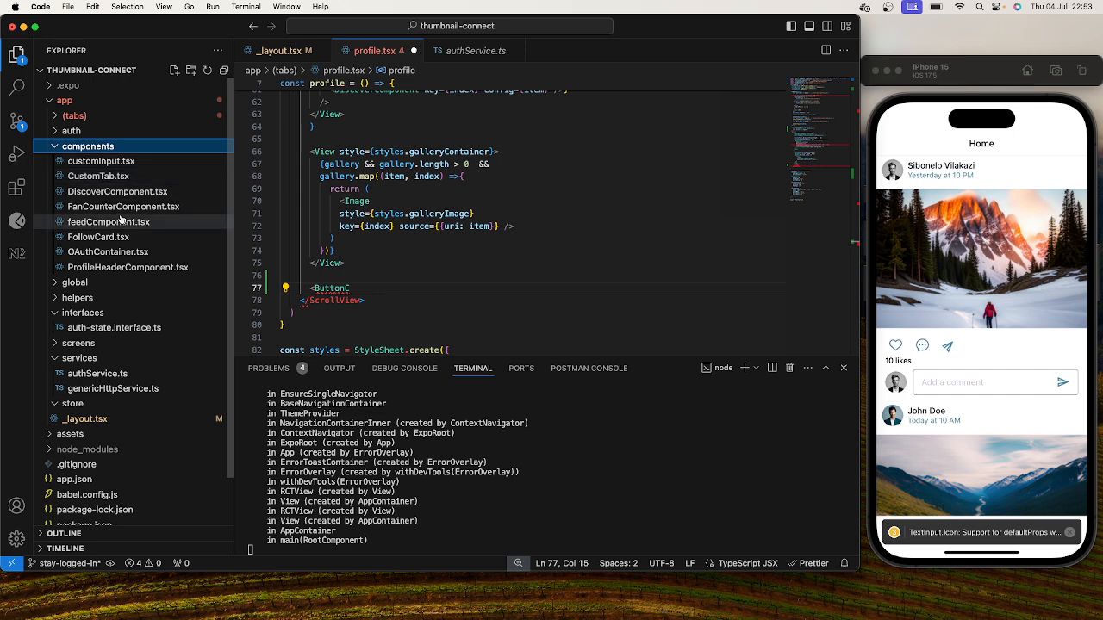
{"action": "mouse_move", "coordinate": [125, 173]}
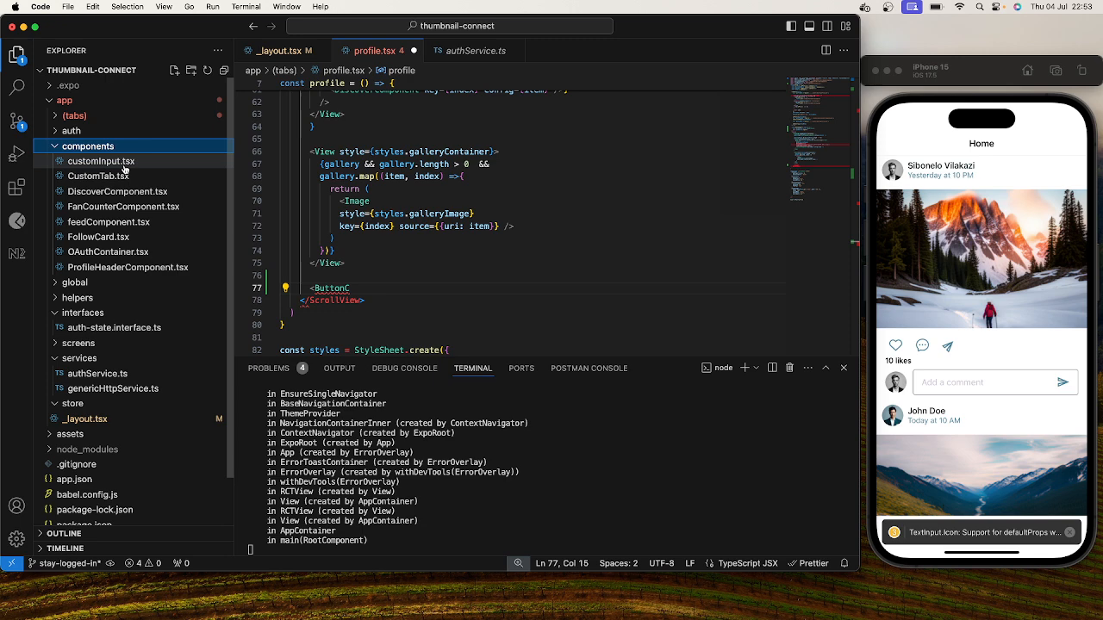
{"action": "mouse_move", "coordinate": [105, 343]}
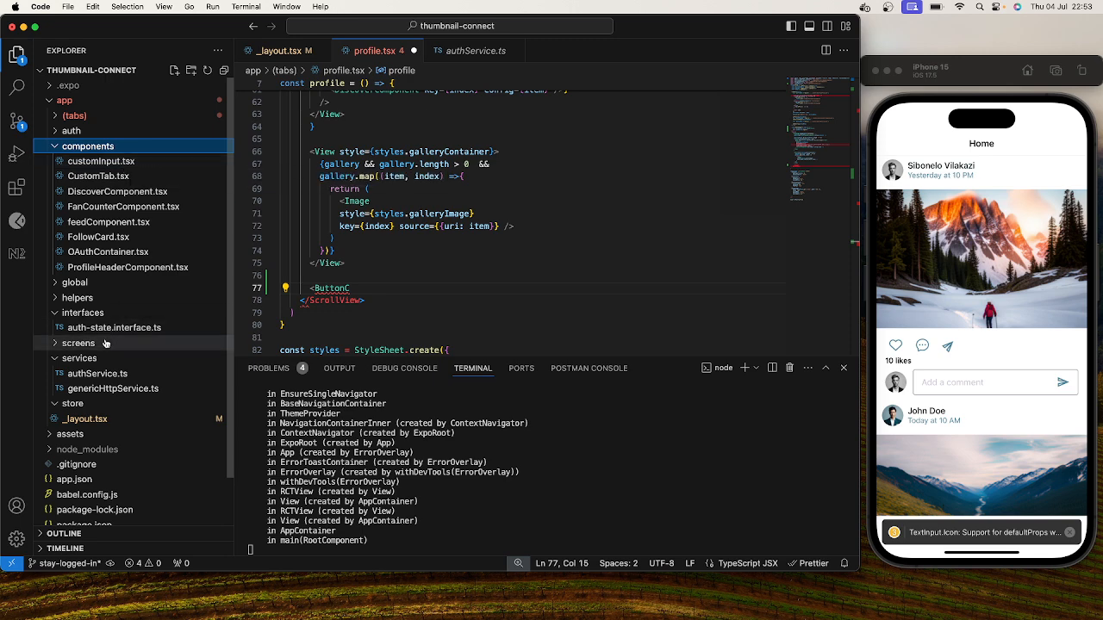
{"action": "left_click", "coordinate": [73, 115]}
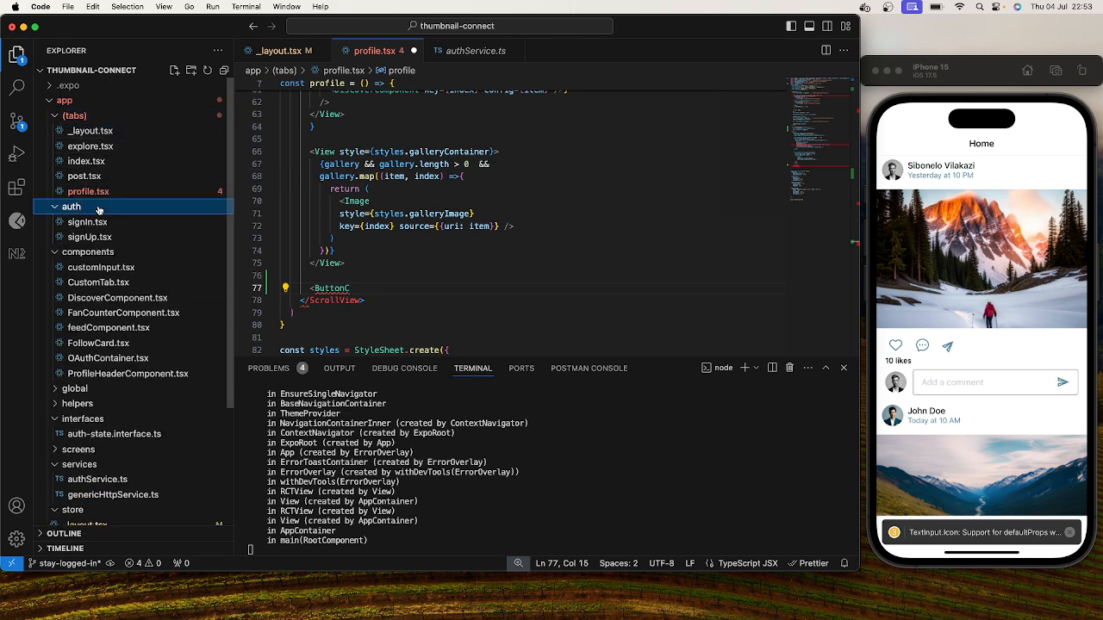
{"action": "left_click", "coordinate": [87, 221]}
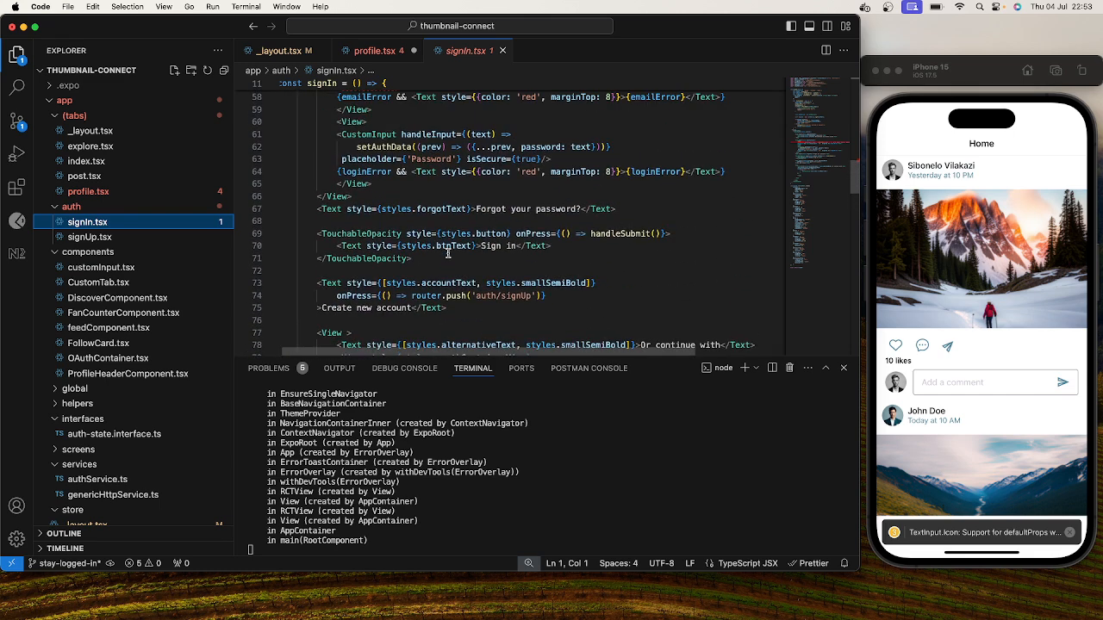
Copy the Sign in button into profile.tsx, calling handleLogout with the label Logout.
{"action": "left_click_drag", "start_coordinate": [316, 233], "coordinate": [411, 258]}
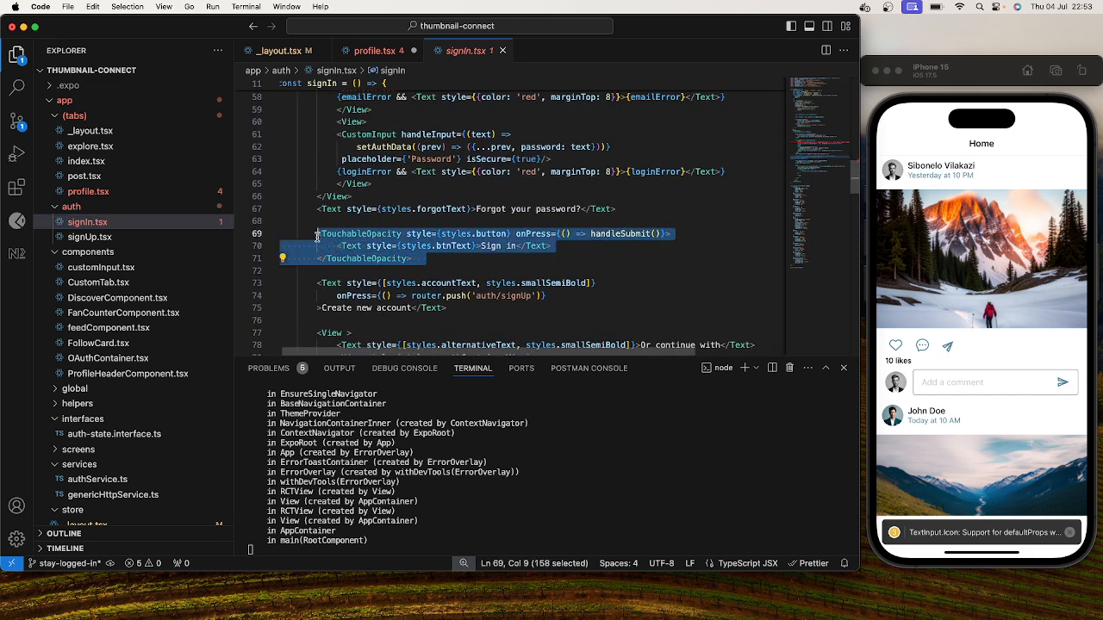
{"action": "mouse_move", "coordinate": [127, 178]}
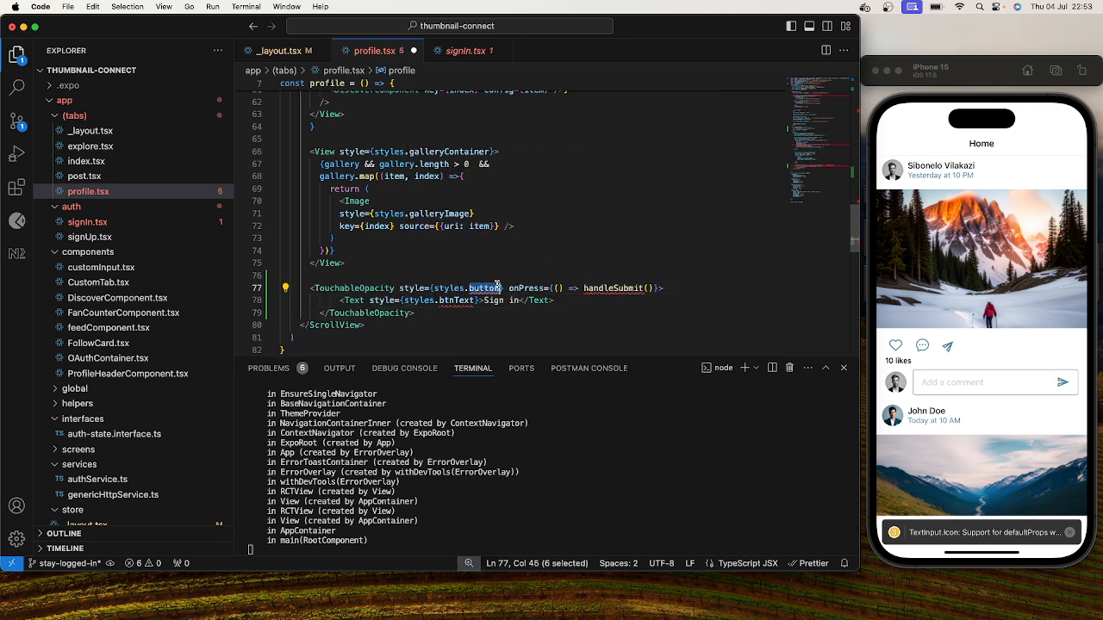
{"action": "double_click", "coordinate": [613, 288]}
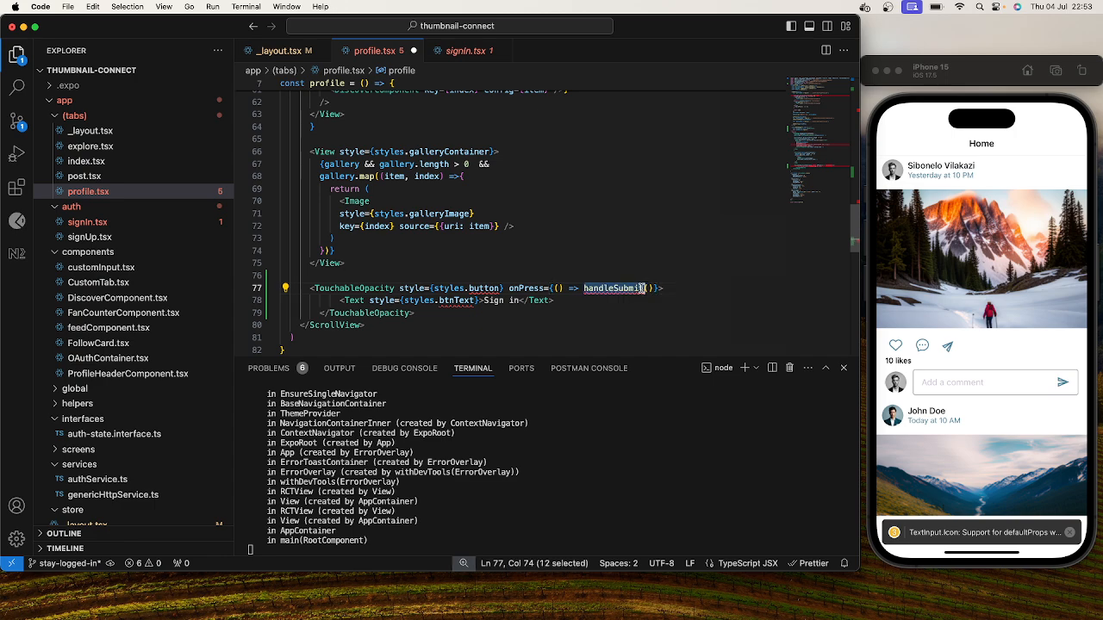
{"action": "type", "text": "handleLogout"}
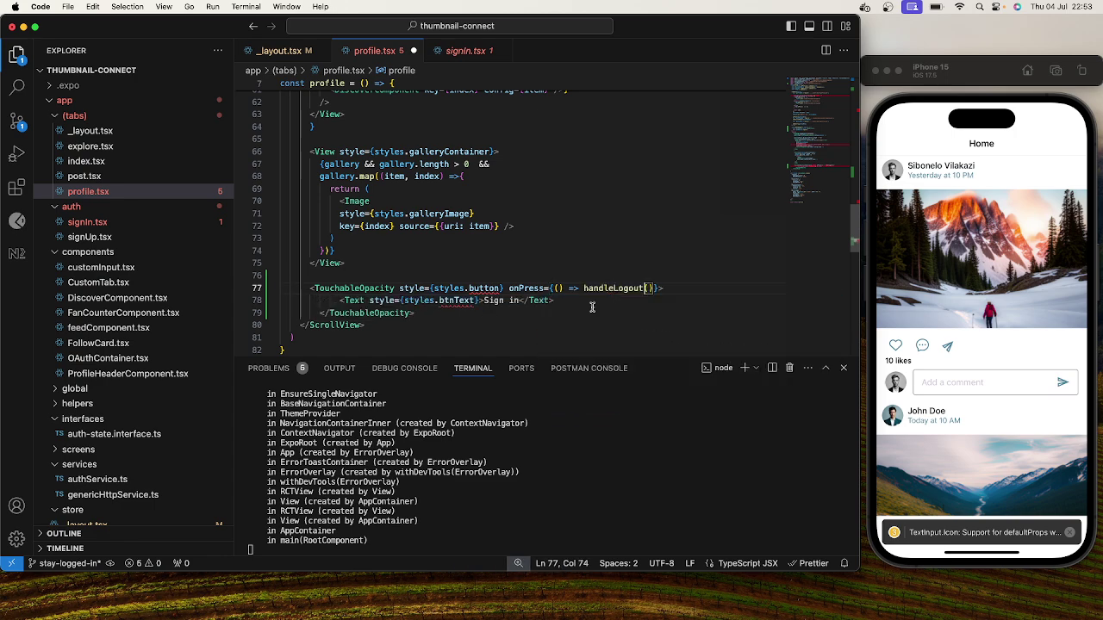
{"action": "double_click", "coordinate": [498, 300]}
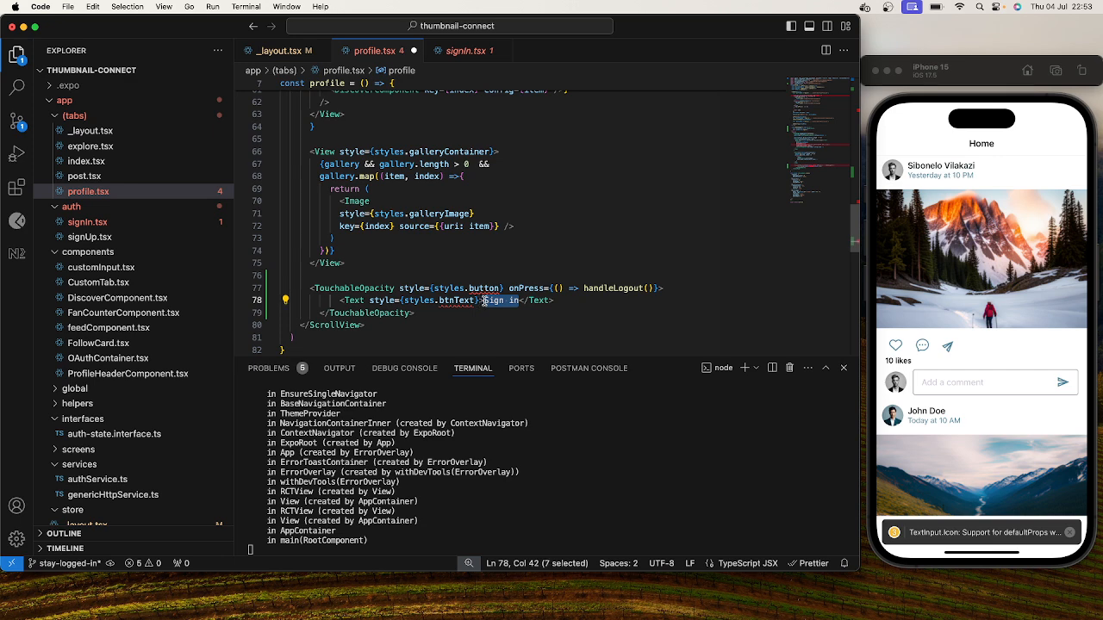
{"action": "type", "text": "ogi"}
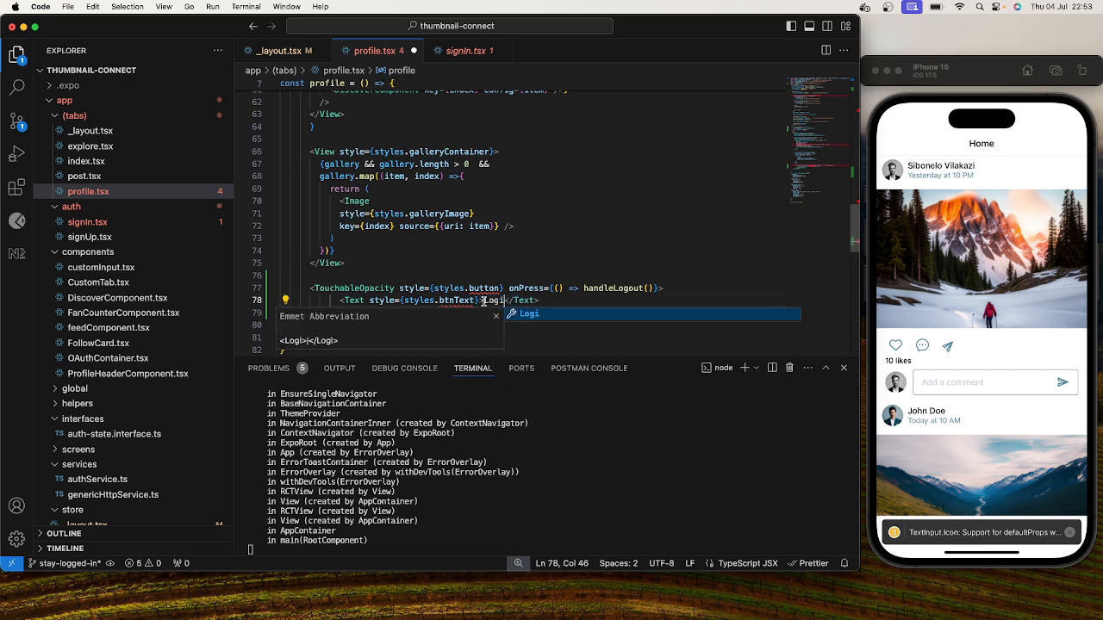
{"action": "type", "text": "out"}
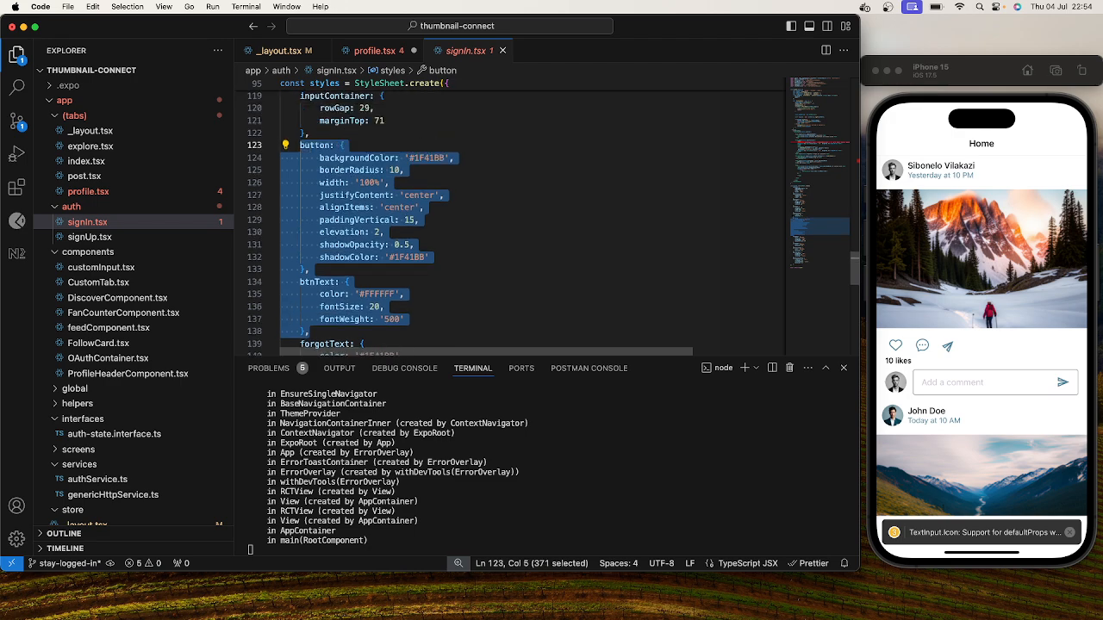
{"action": "left_click", "coordinate": [87, 175]}
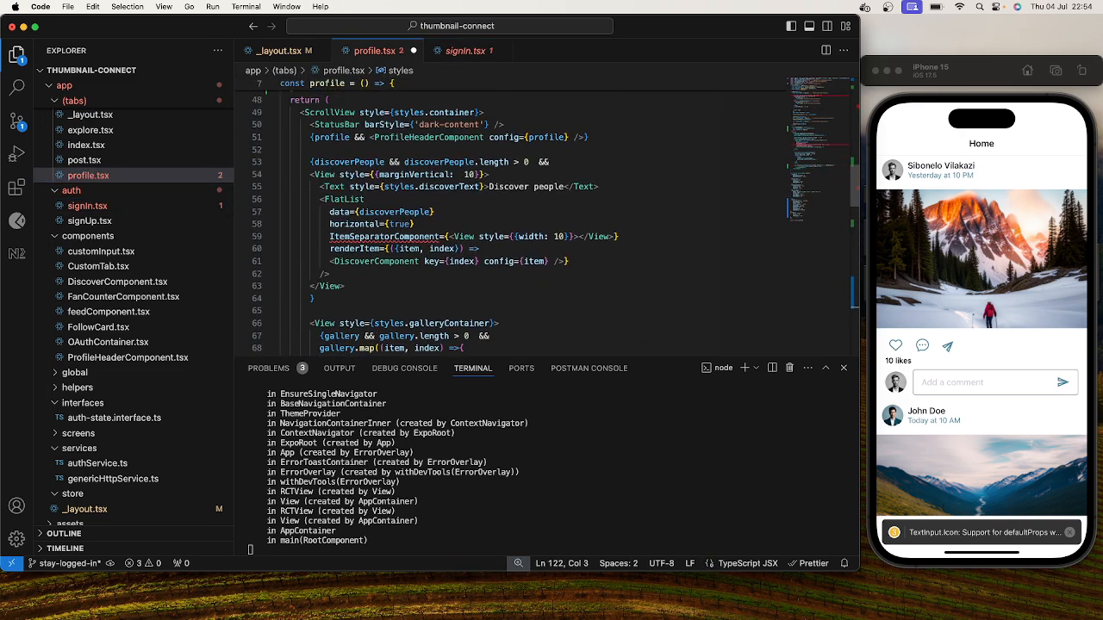
{"action": "scroll", "scroll_direction": "down", "scroll_amount": 3}
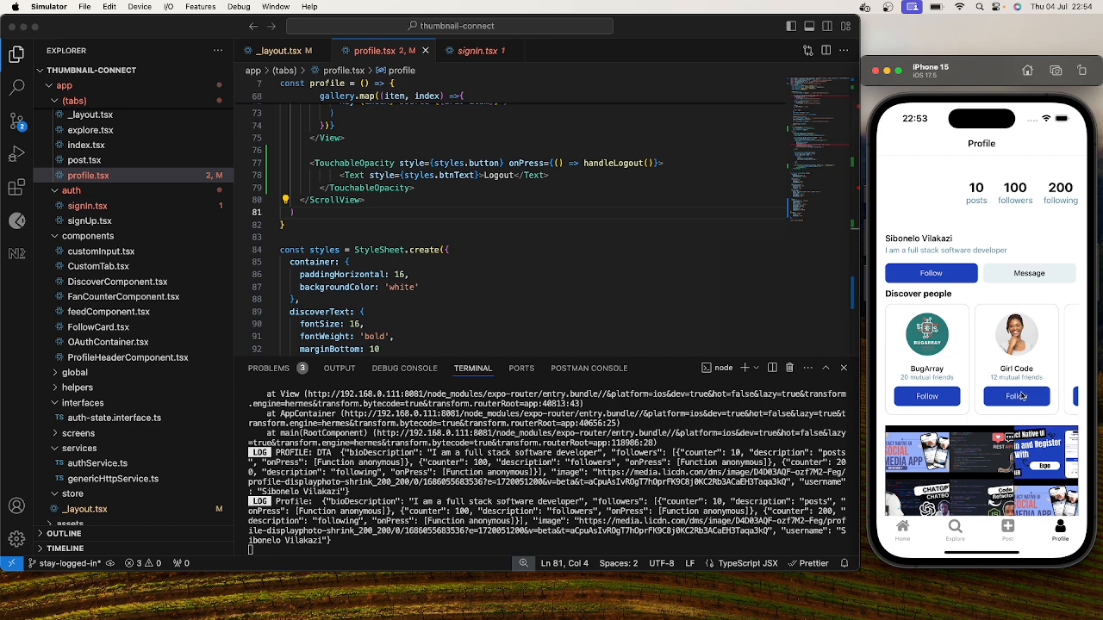
Scroll the Profile screen down to reveal the blue Logout button below the gallery.
{"action": "scroll", "scroll_direction": "down", "scroll_amount": 3}
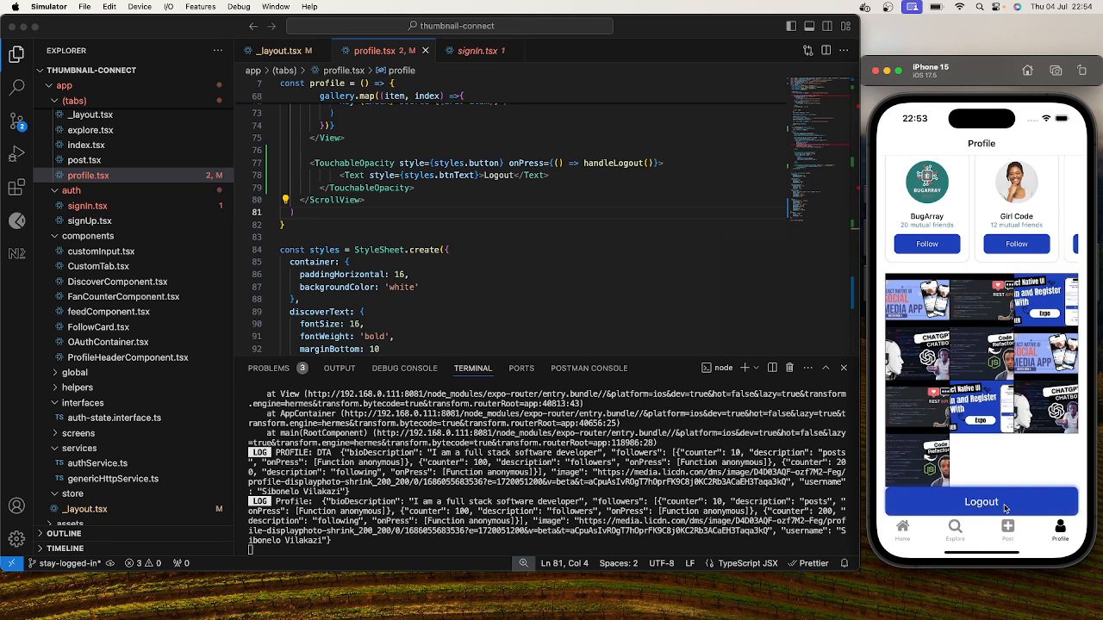
{"action": "mouse_move", "coordinate": [452, 271]}
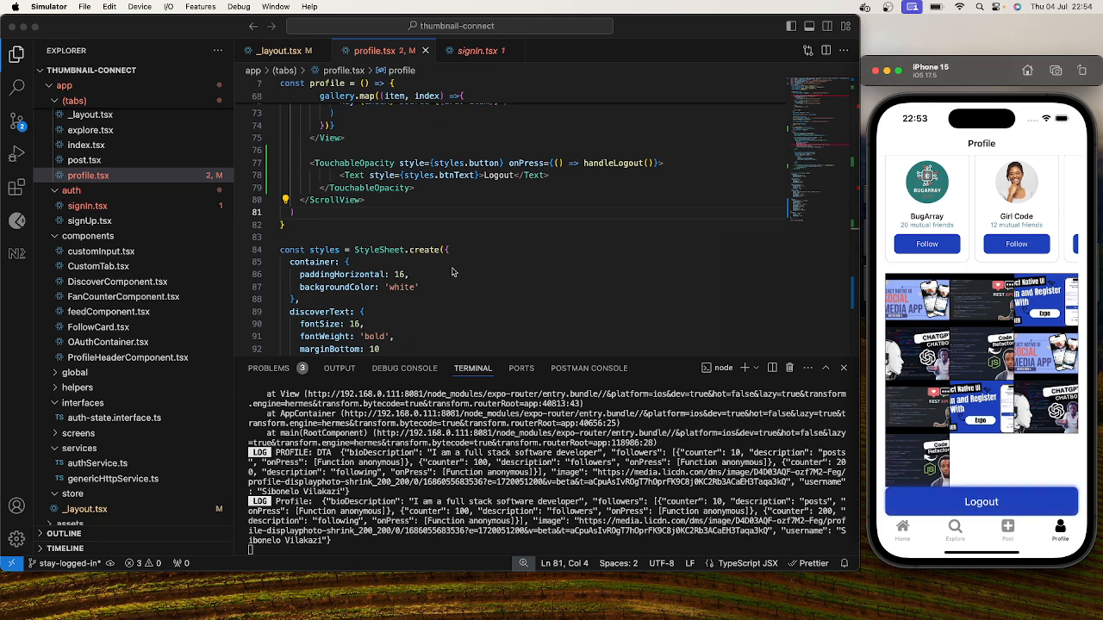
{"action": "mouse_move", "coordinate": [625, 167]}
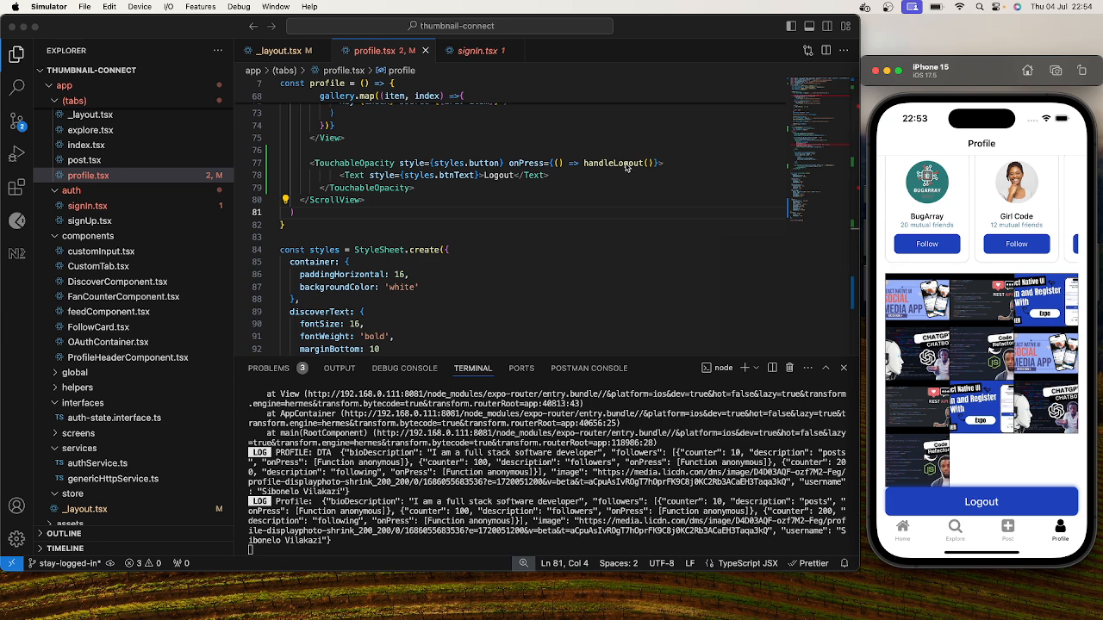
{"action": "mouse_move", "coordinate": [415, 176]}
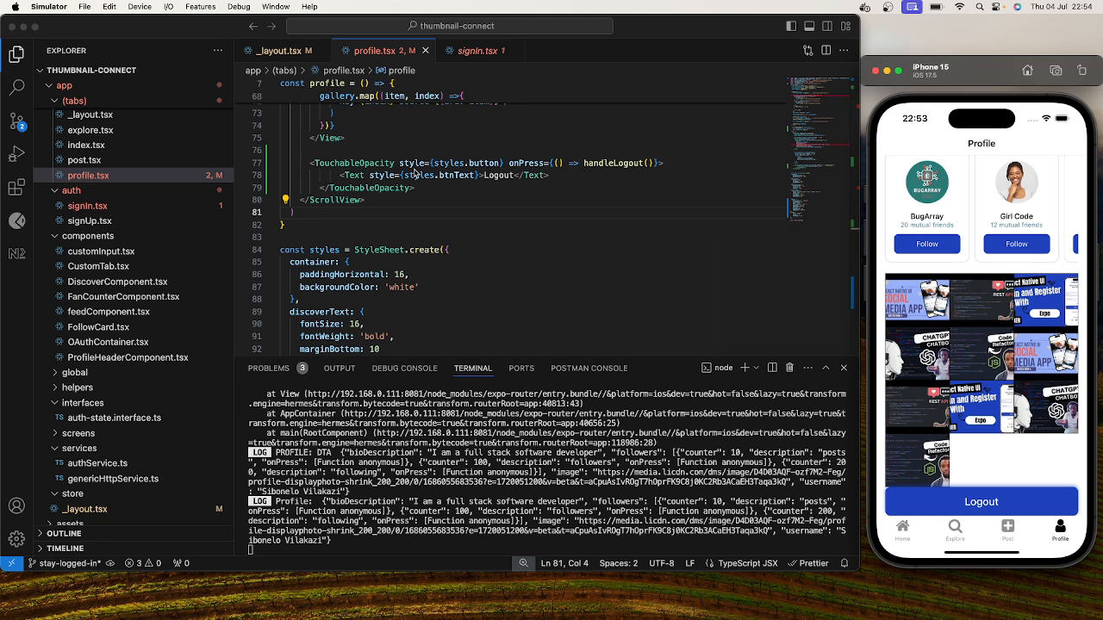
{"action": "mouse_move", "coordinate": [590, 170]}
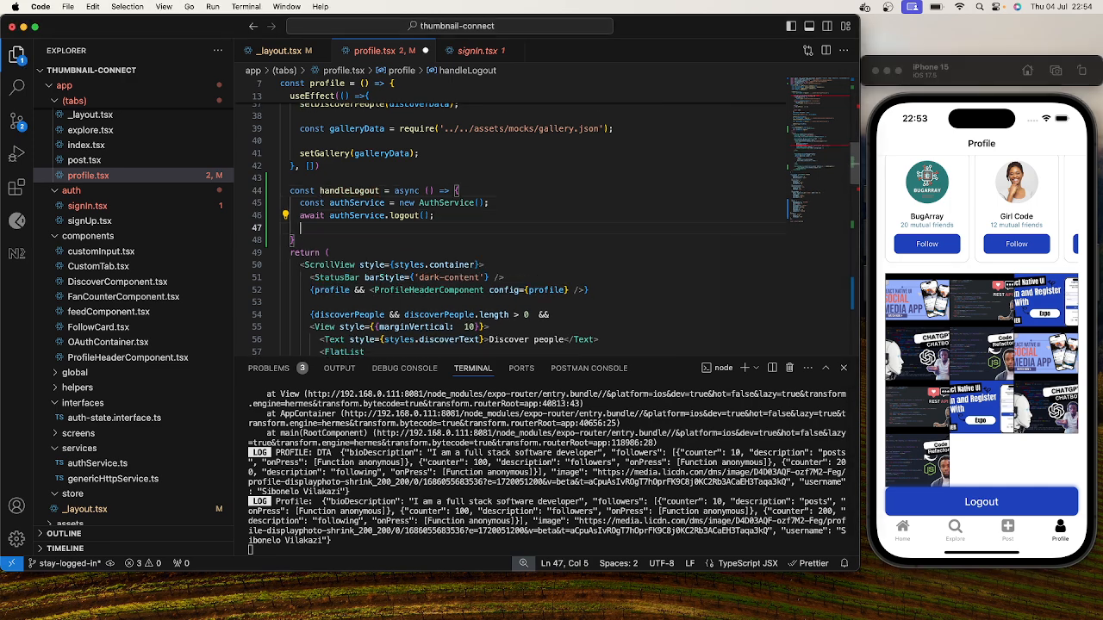
Add router.push('auth/signIn') after authService.logout() in handleLogout.
{"action": "type", "text": "r"}
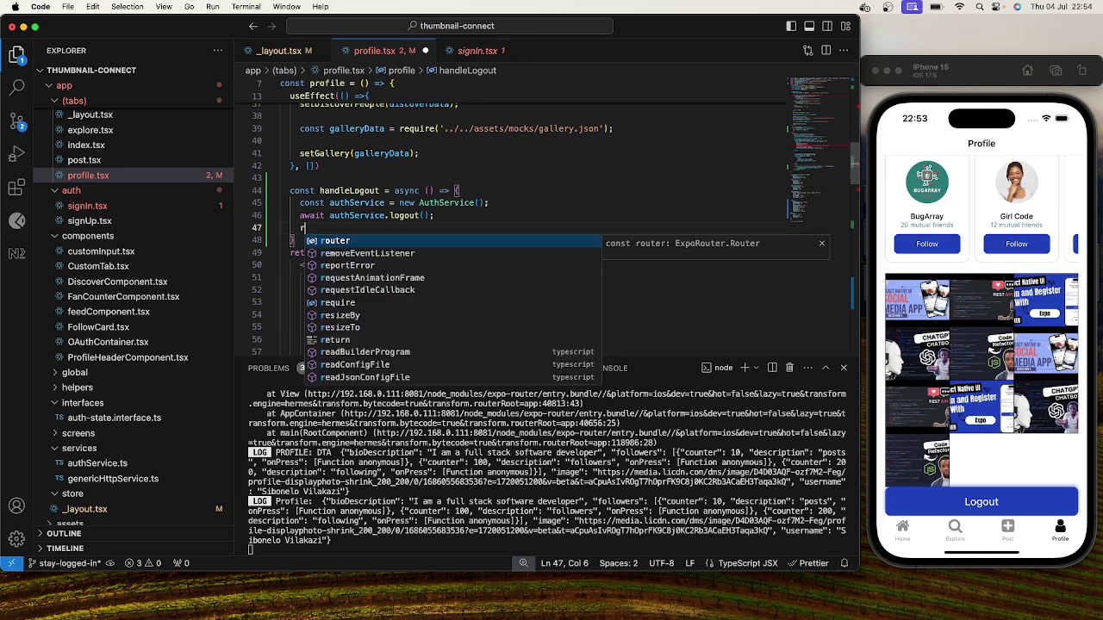
{"action": "type", "text": "router.push("}
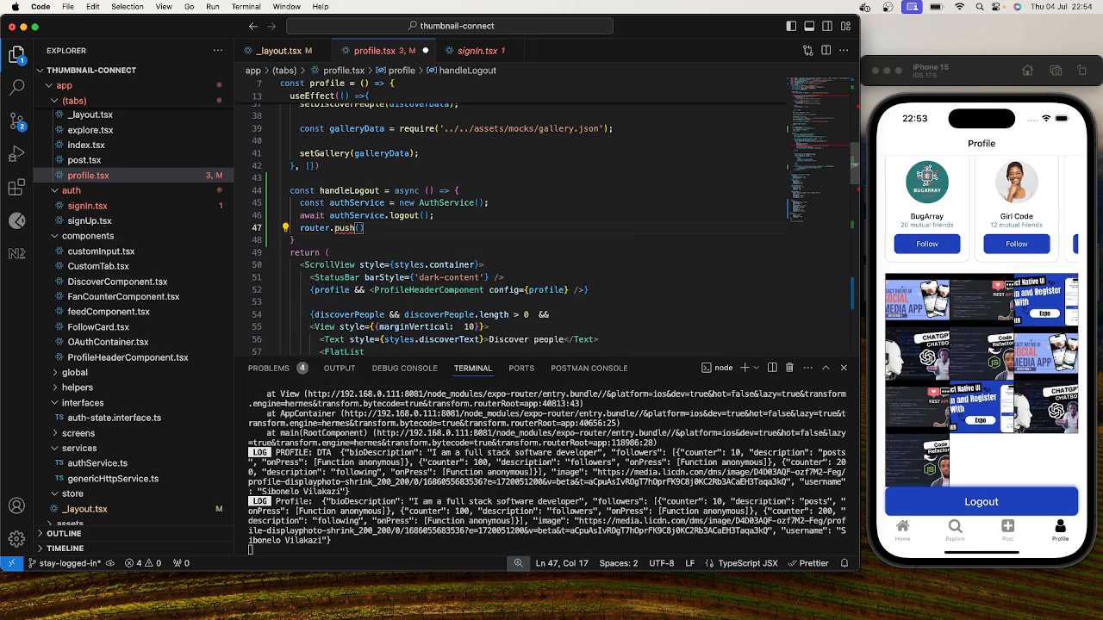
{"action": "type", "text": "'auth/si"}
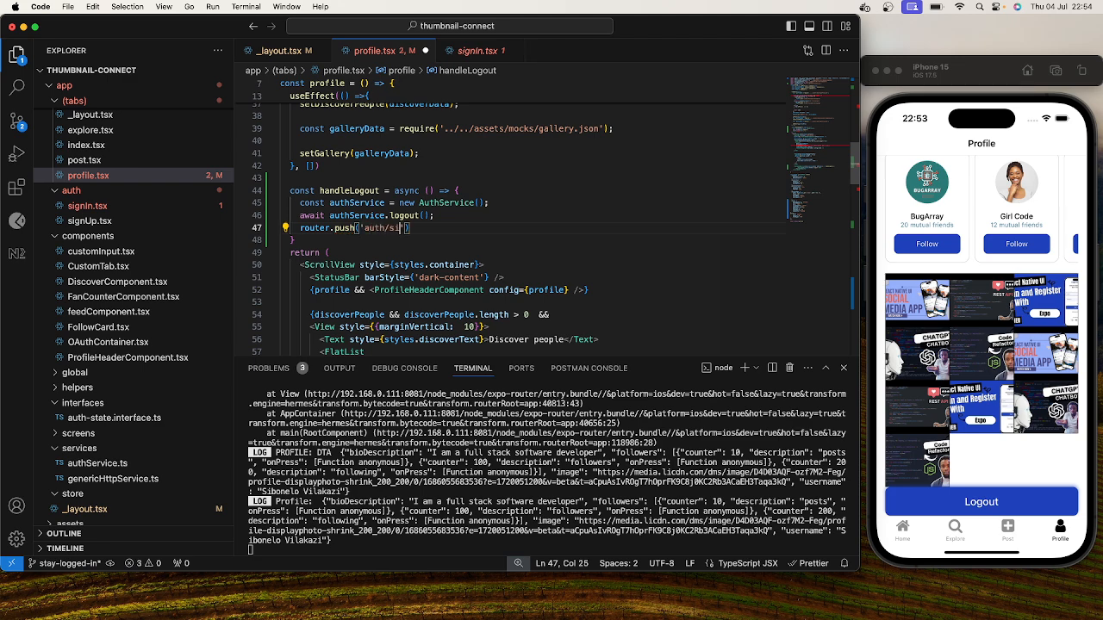
{"action": "type", "text": "gnIn"}
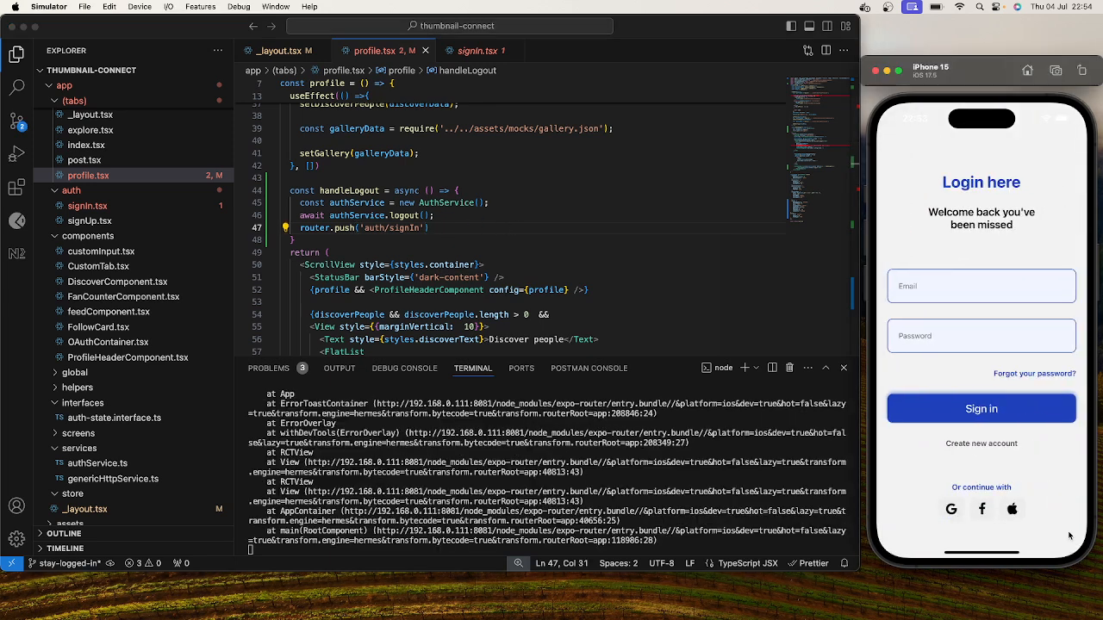
{"action": "mouse_move", "coordinate": [817, 337]}
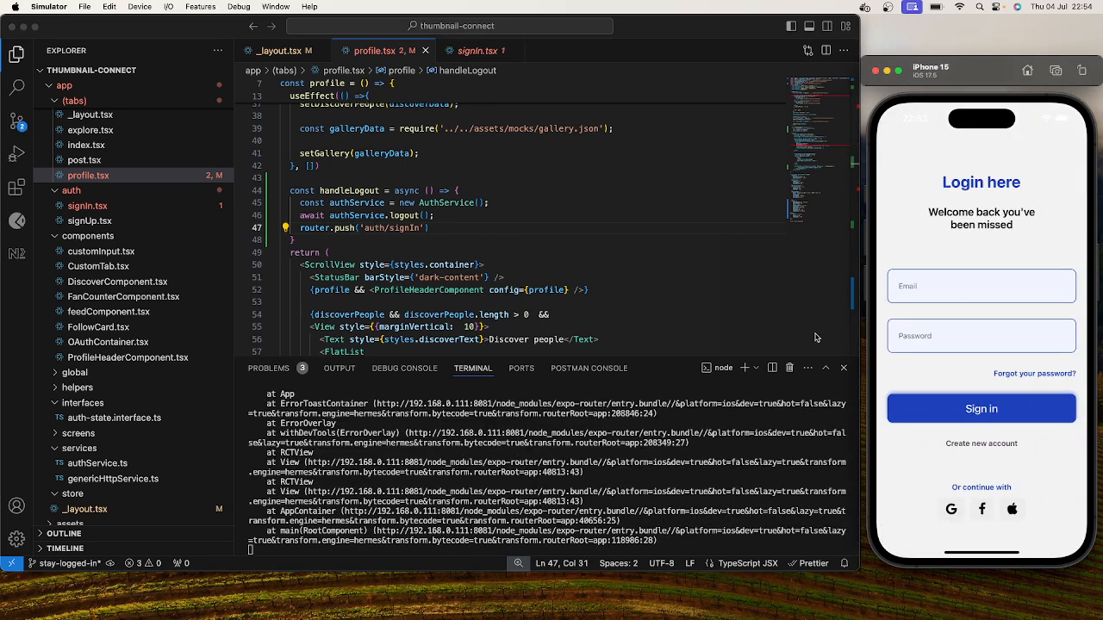
{"action": "left_click", "coordinate": [981, 286]}
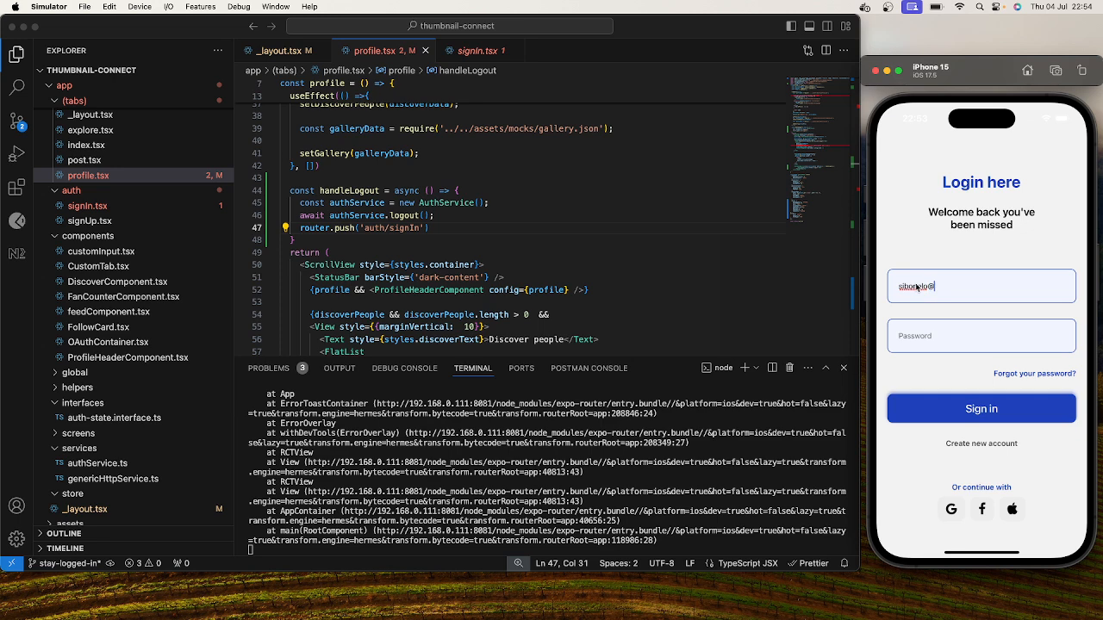
{"action": "type", "text": "@gmail.com"}
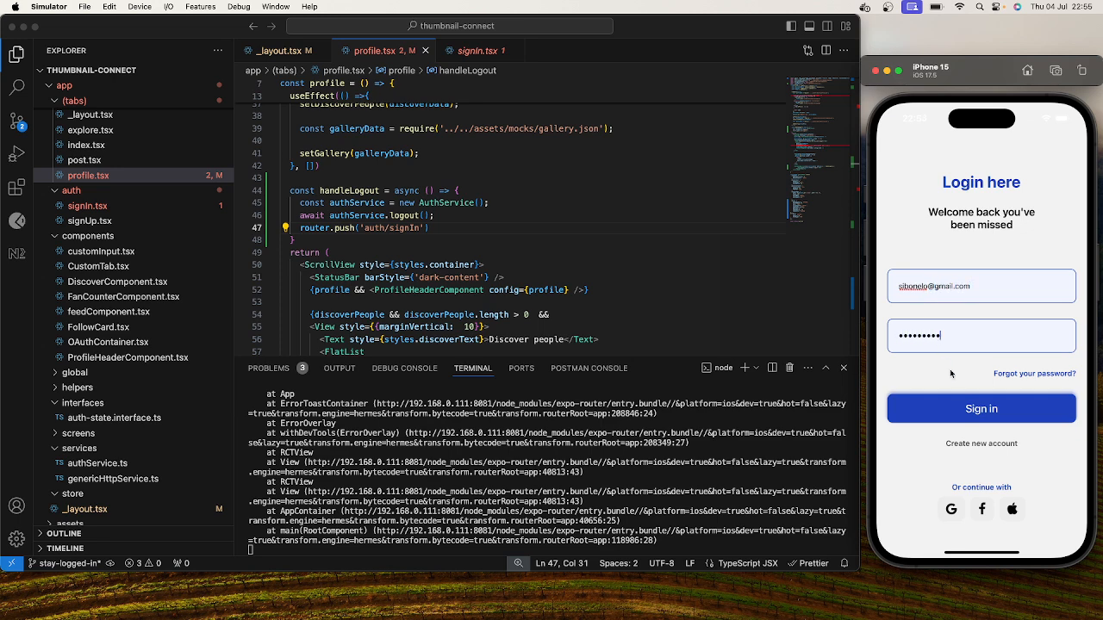
{"action": "left_click", "coordinate": [980, 409]}
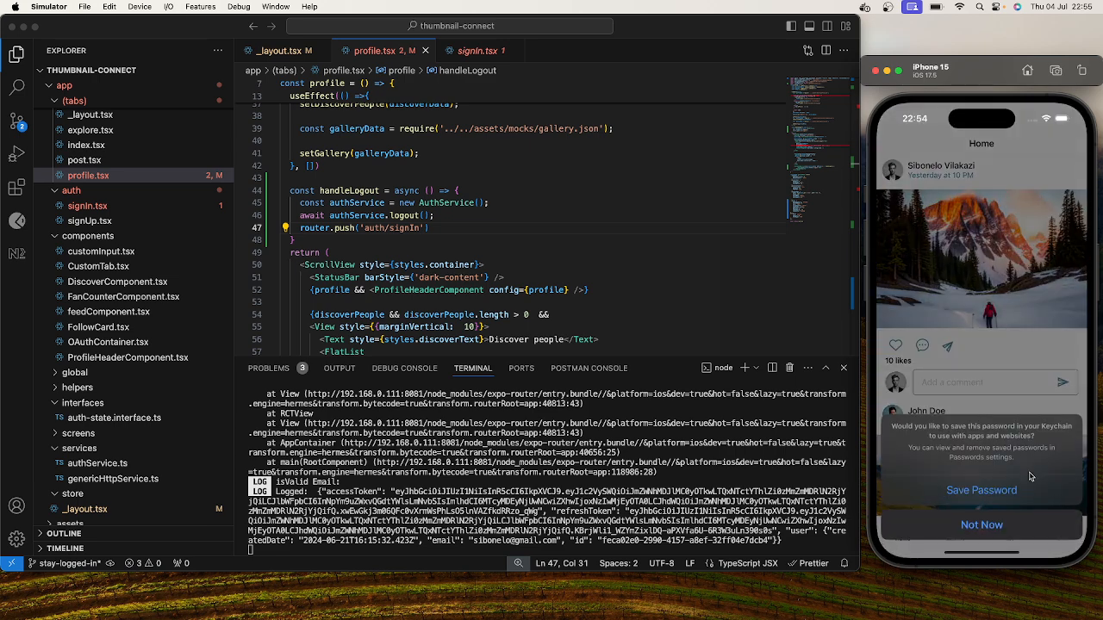
{"action": "left_click", "coordinate": [982, 525]}
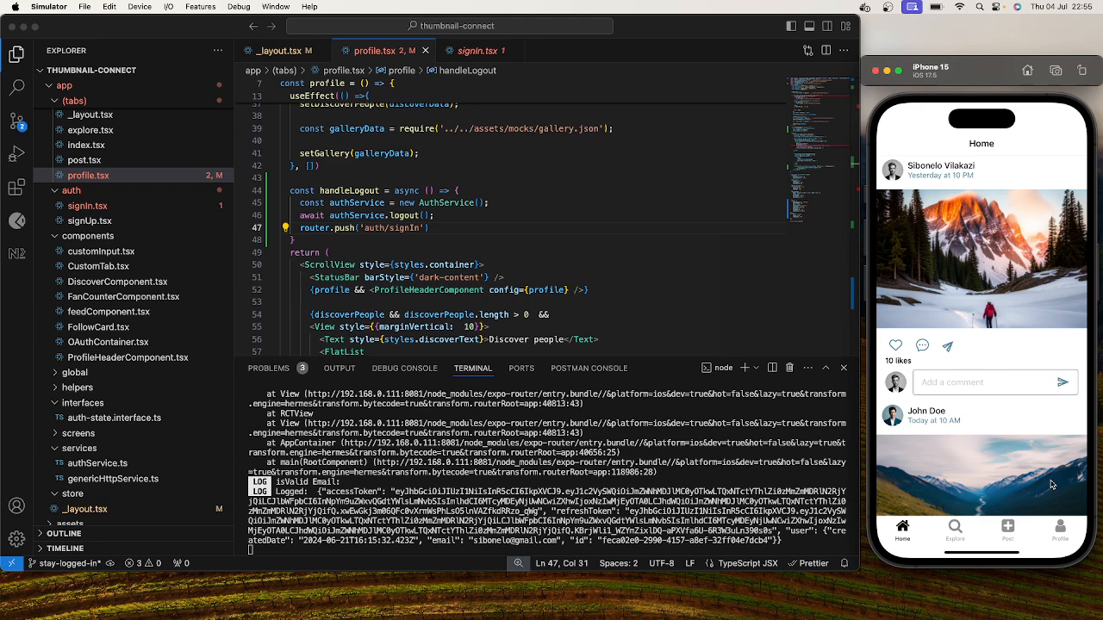
{"action": "scroll", "scroll_direction": "down", "scroll_amount": 3}
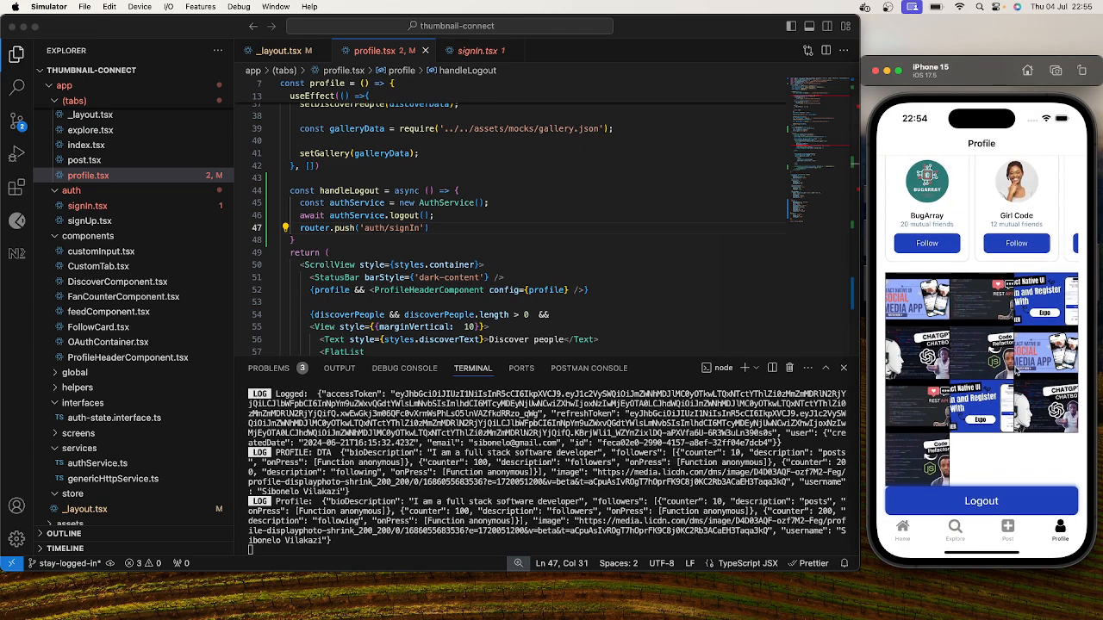
{"action": "left_click", "coordinate": [981, 501]}
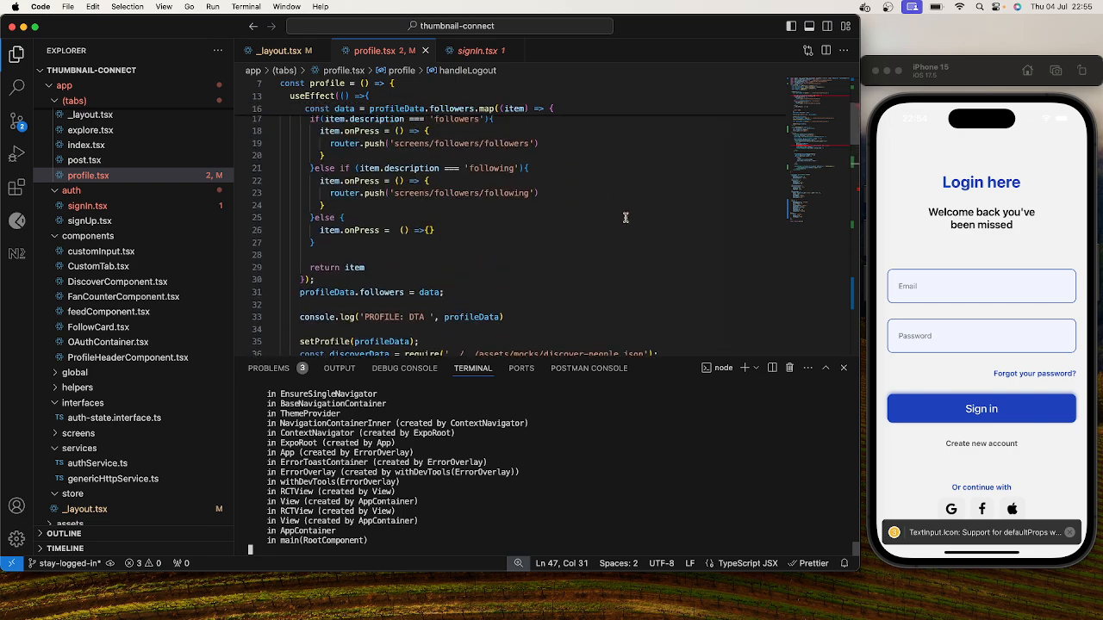
{"action": "left_click", "coordinate": [982, 286]}
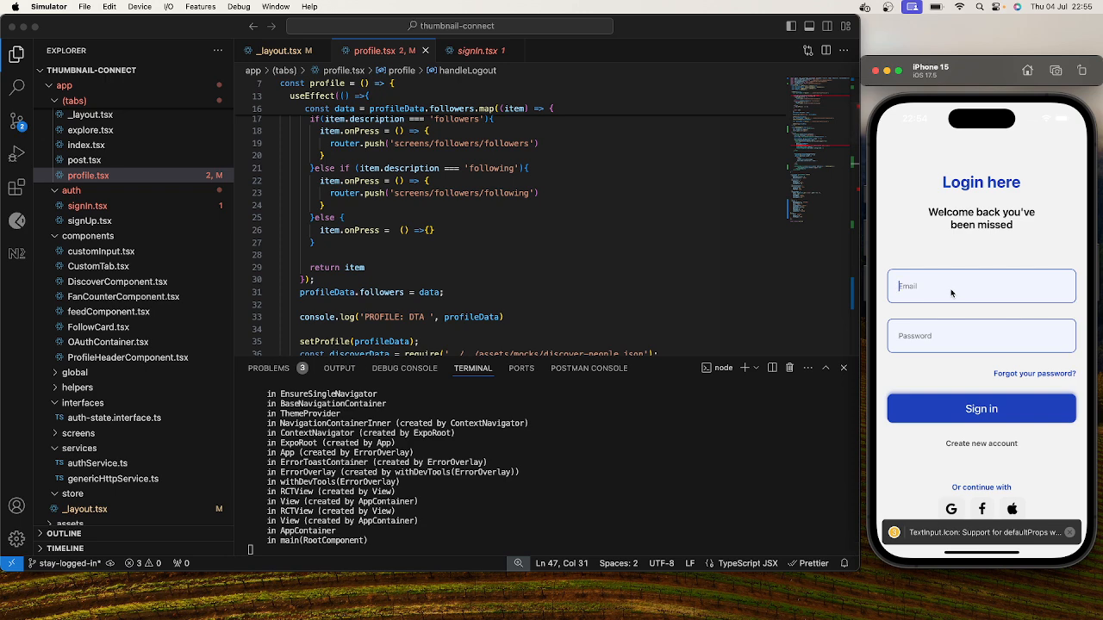